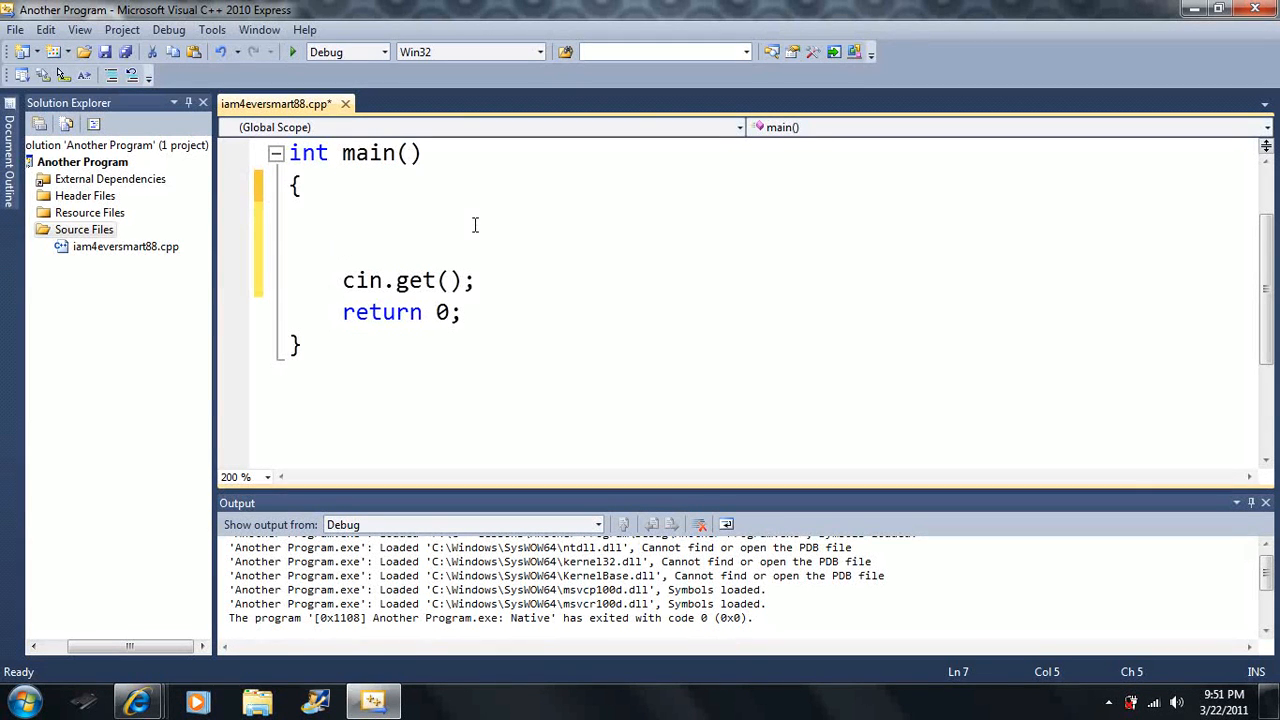
Add a while() loop with an empty condition and braces inside main, above cin.get().
text(while)
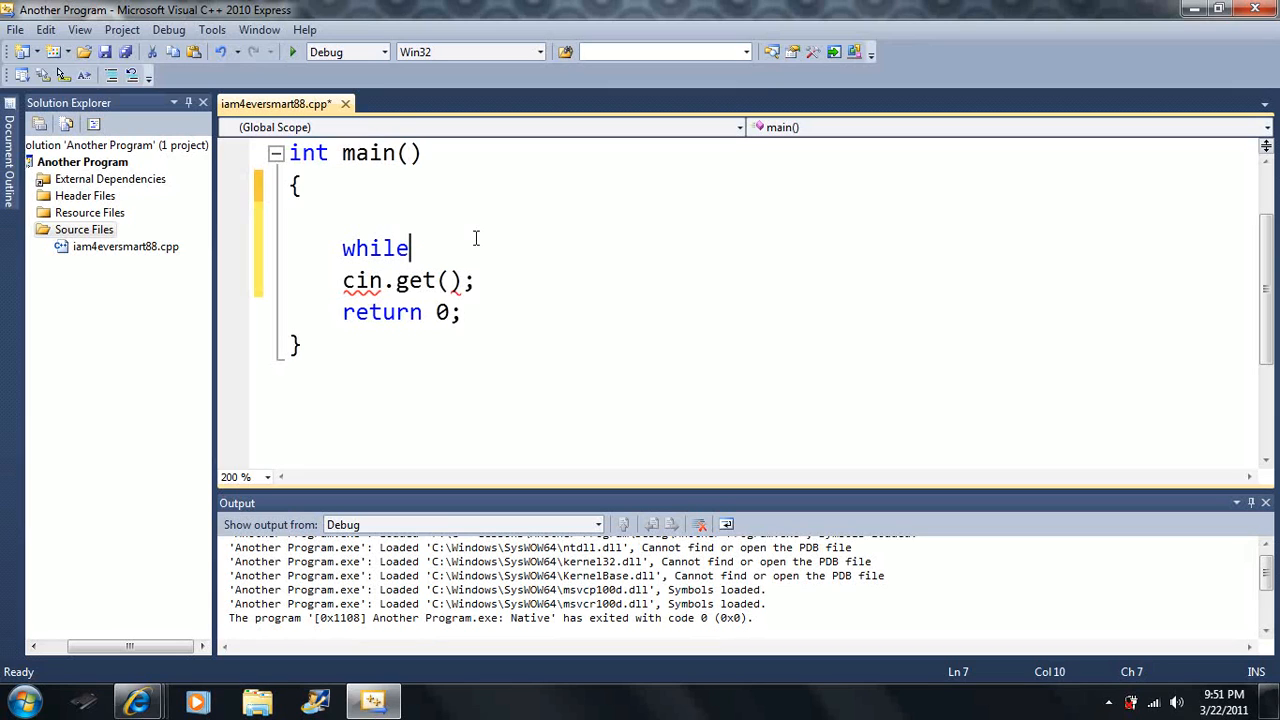
double_click(376, 248)
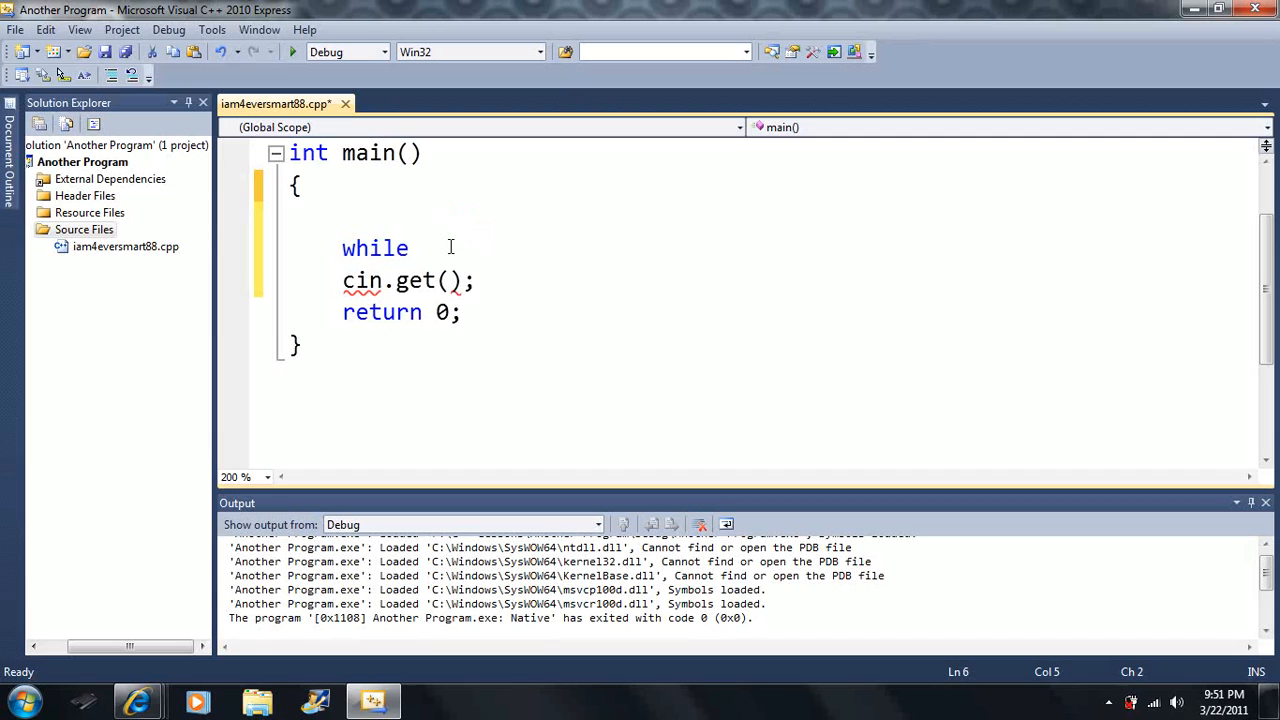
text(()
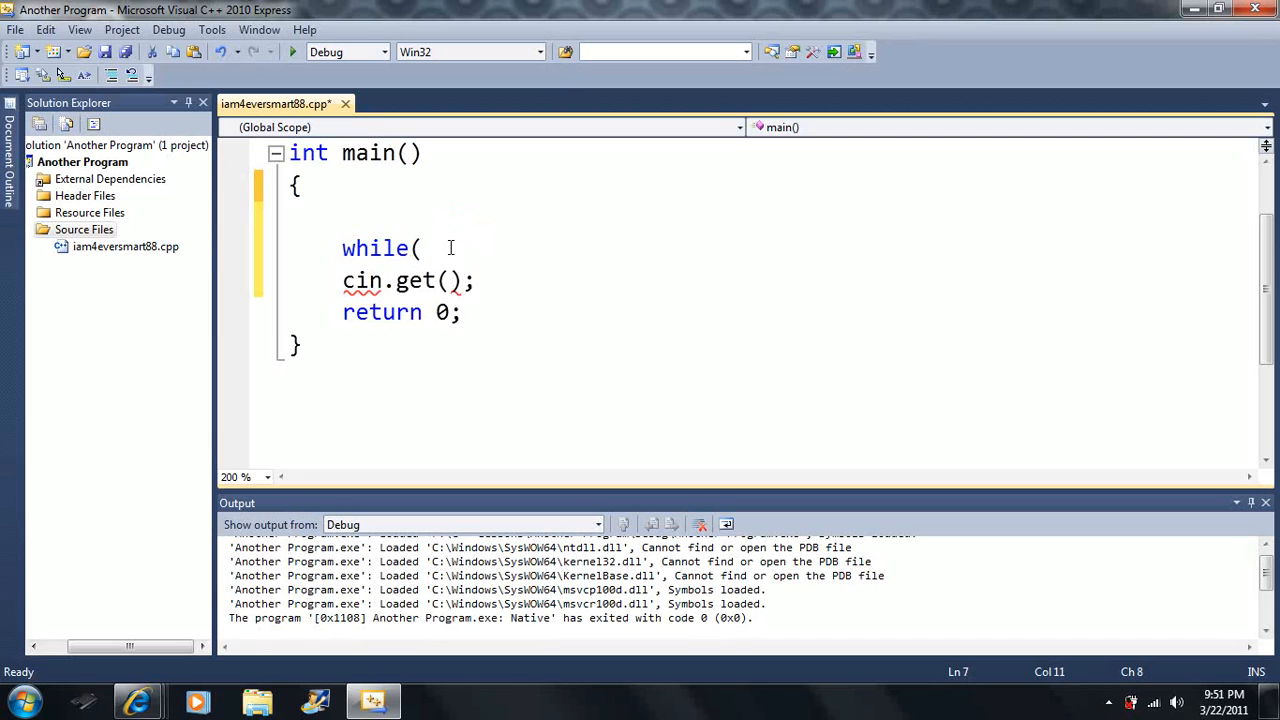
text())
text({)
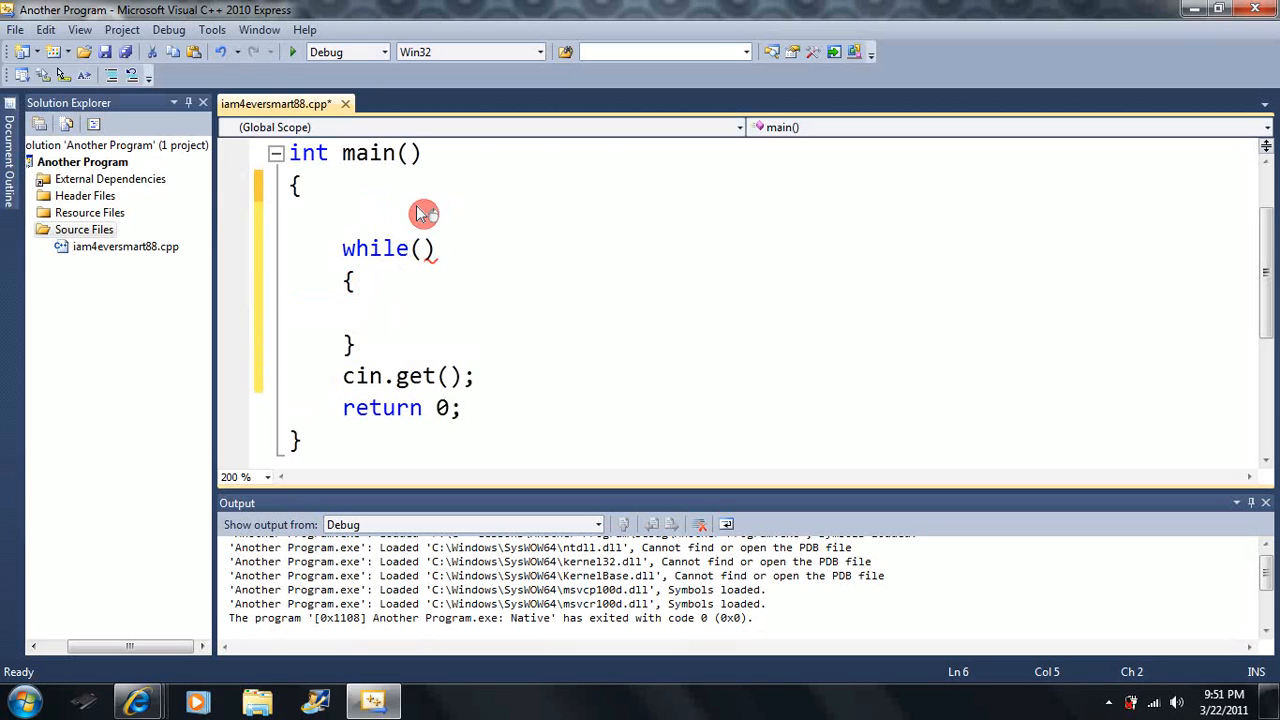
Put the while line back on its own line and clear the stray text above it.
text(int wh))
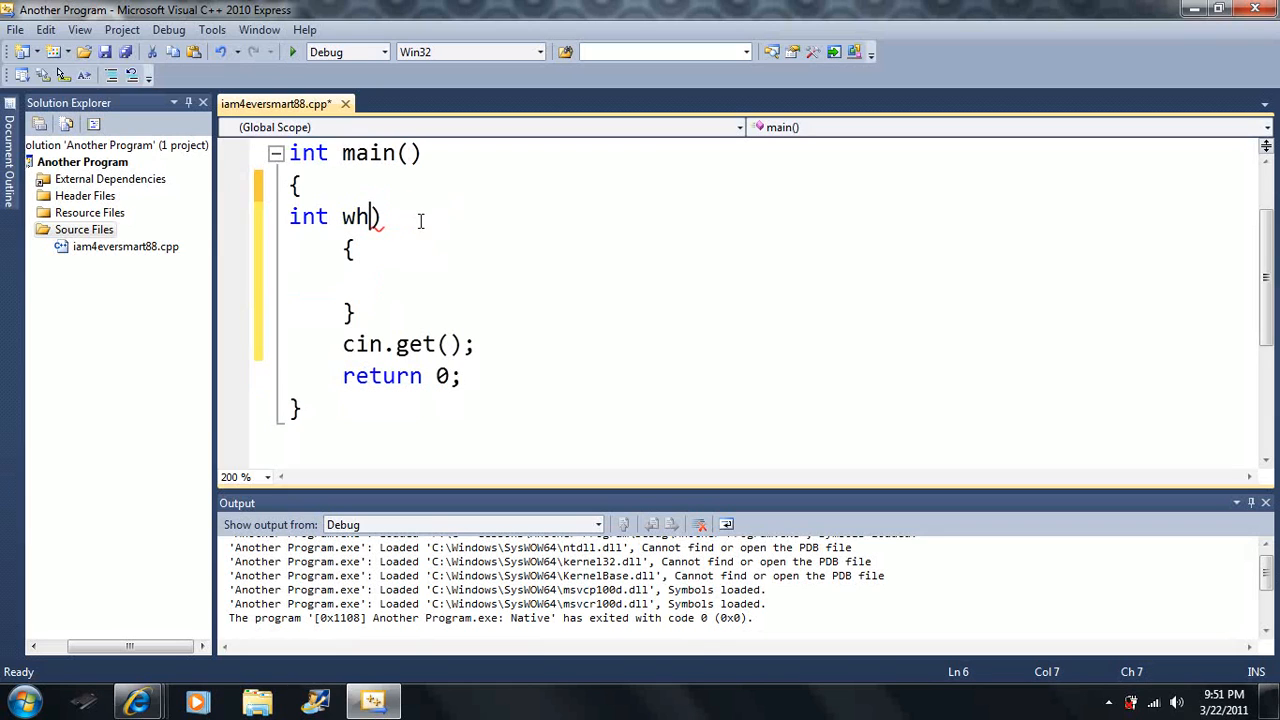
text(ile()
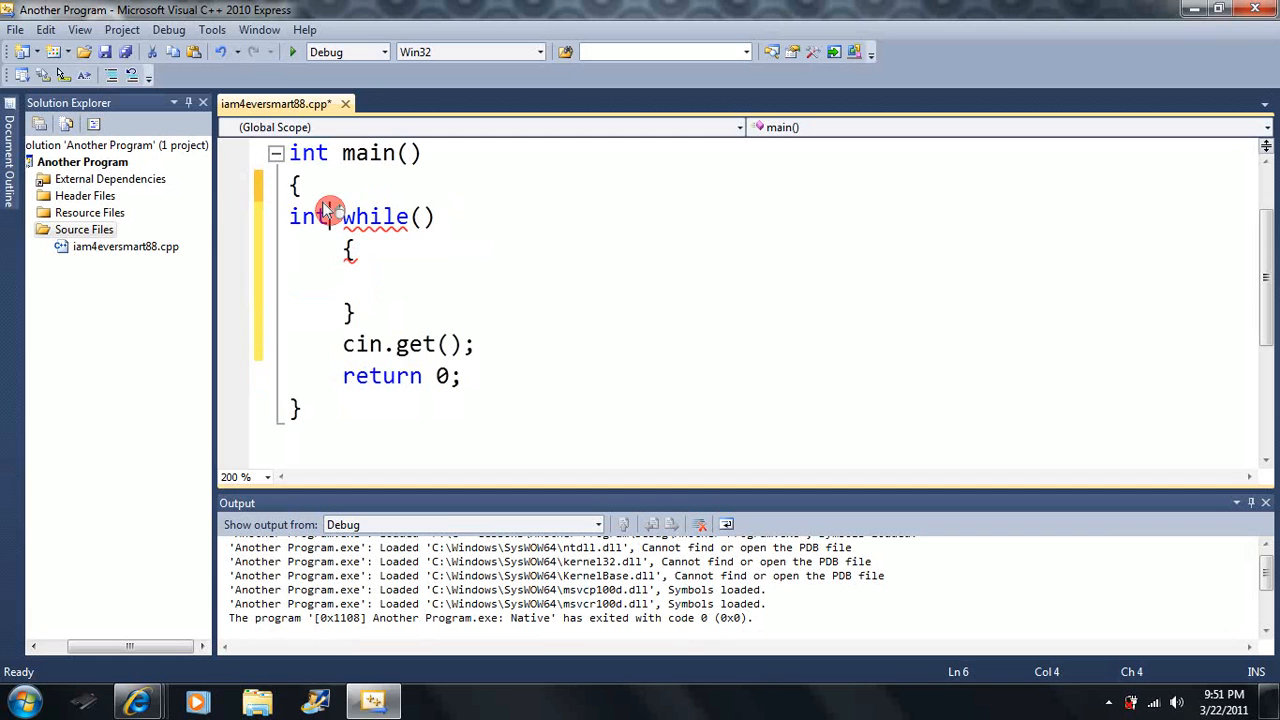
key(enter)
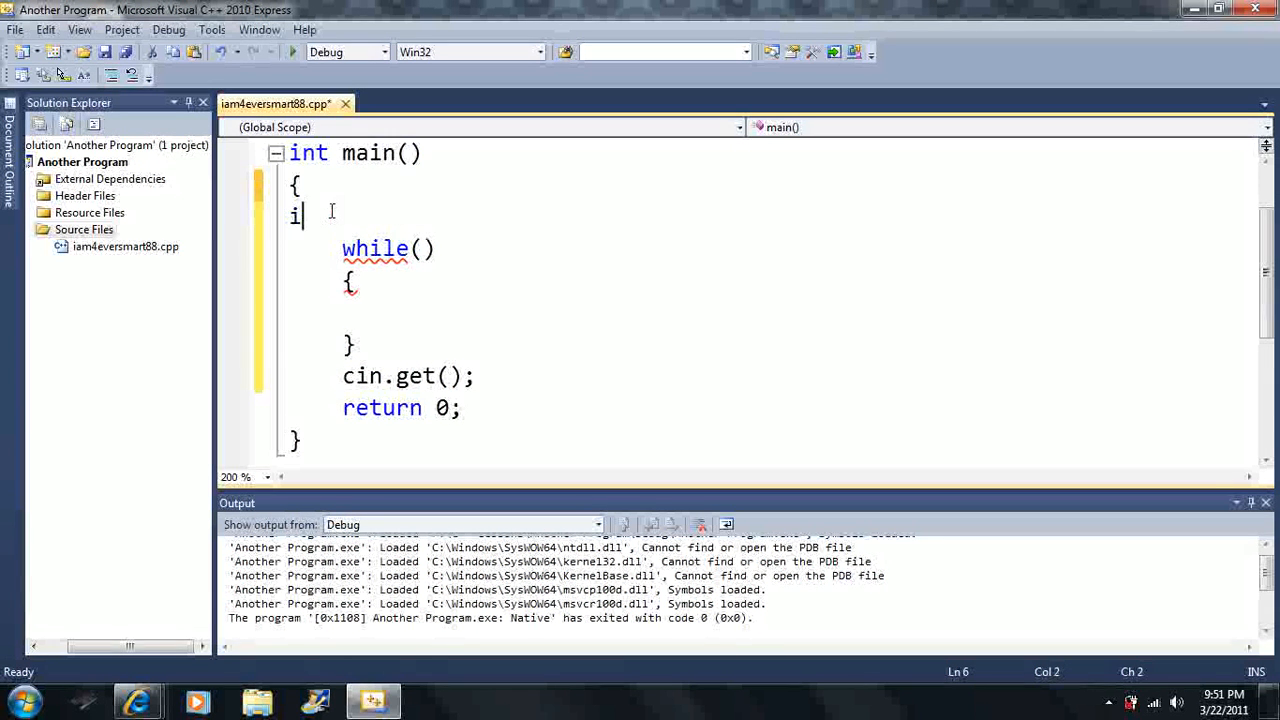
key(Backspace)
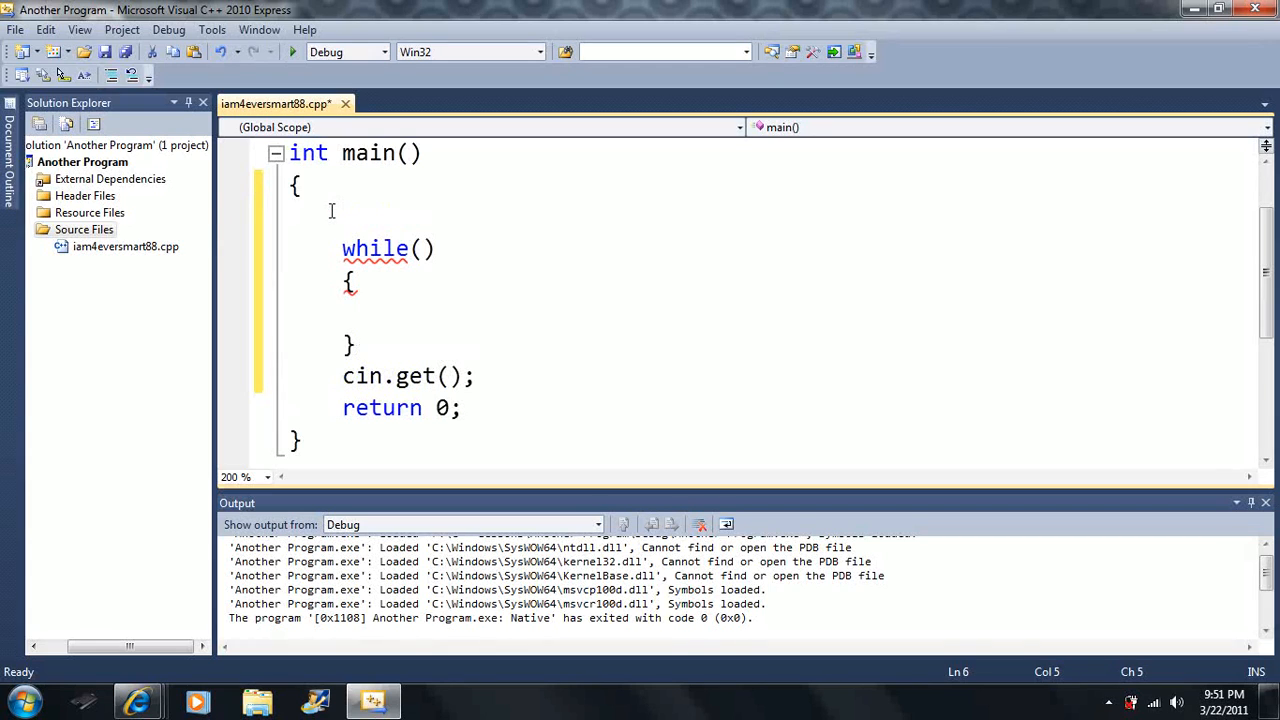
Declare int a=0; before the loop and set the condition to a<5.
text(int a)
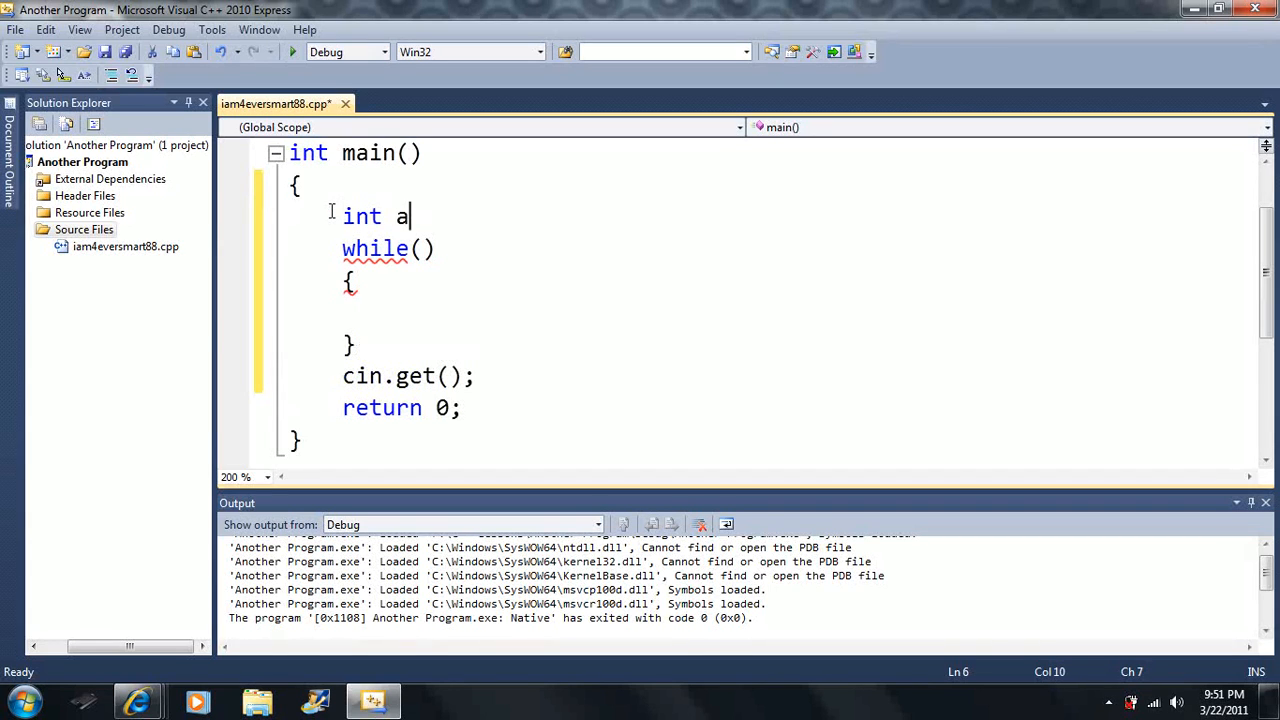
text(=0)
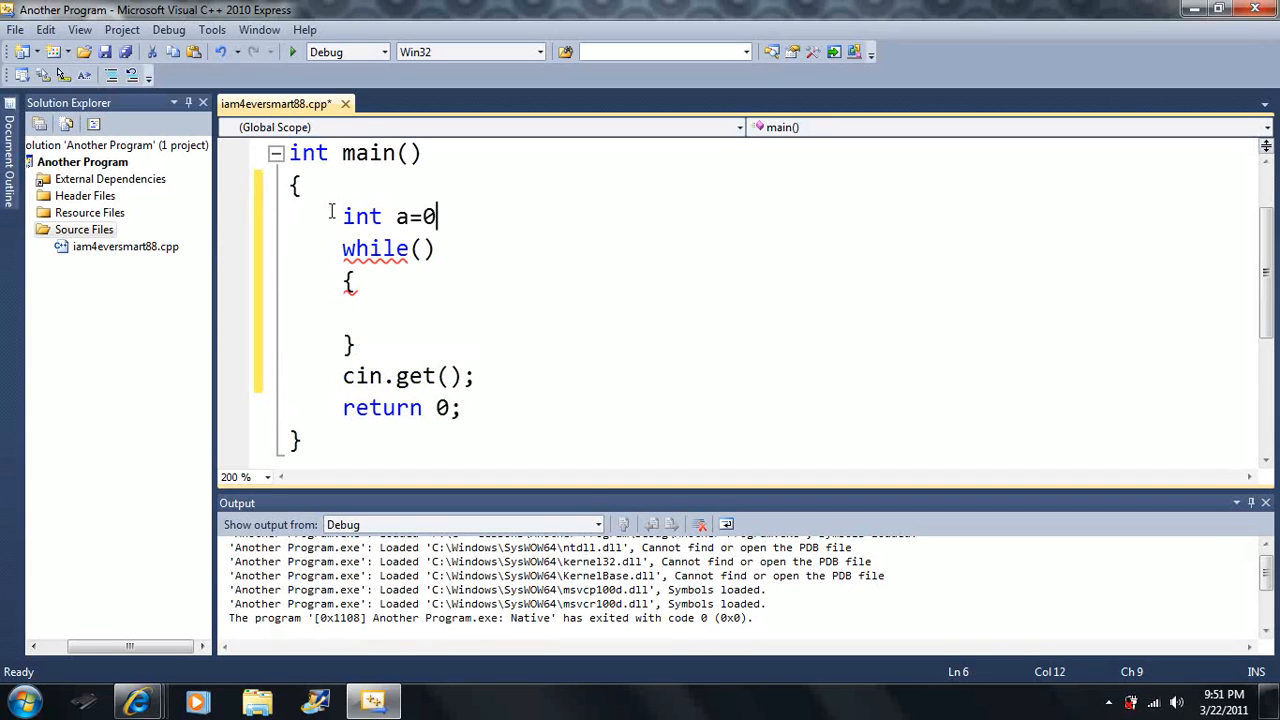
text(;)
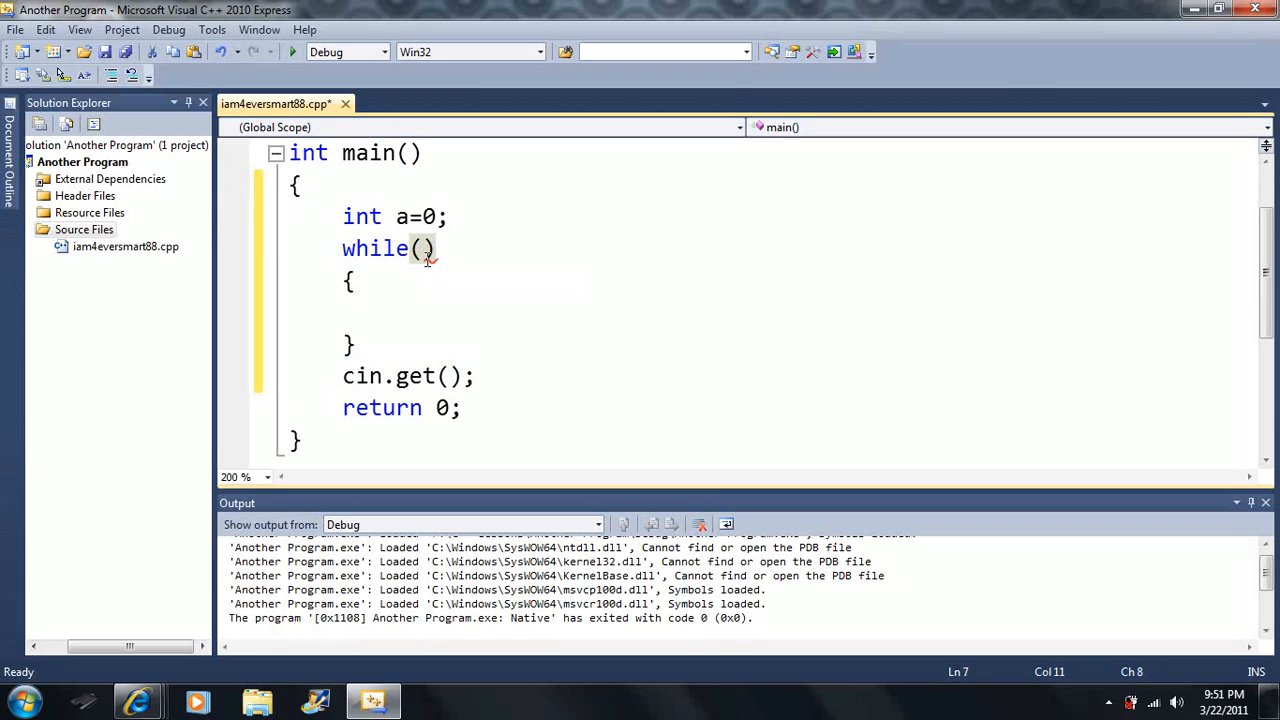
text(a<)
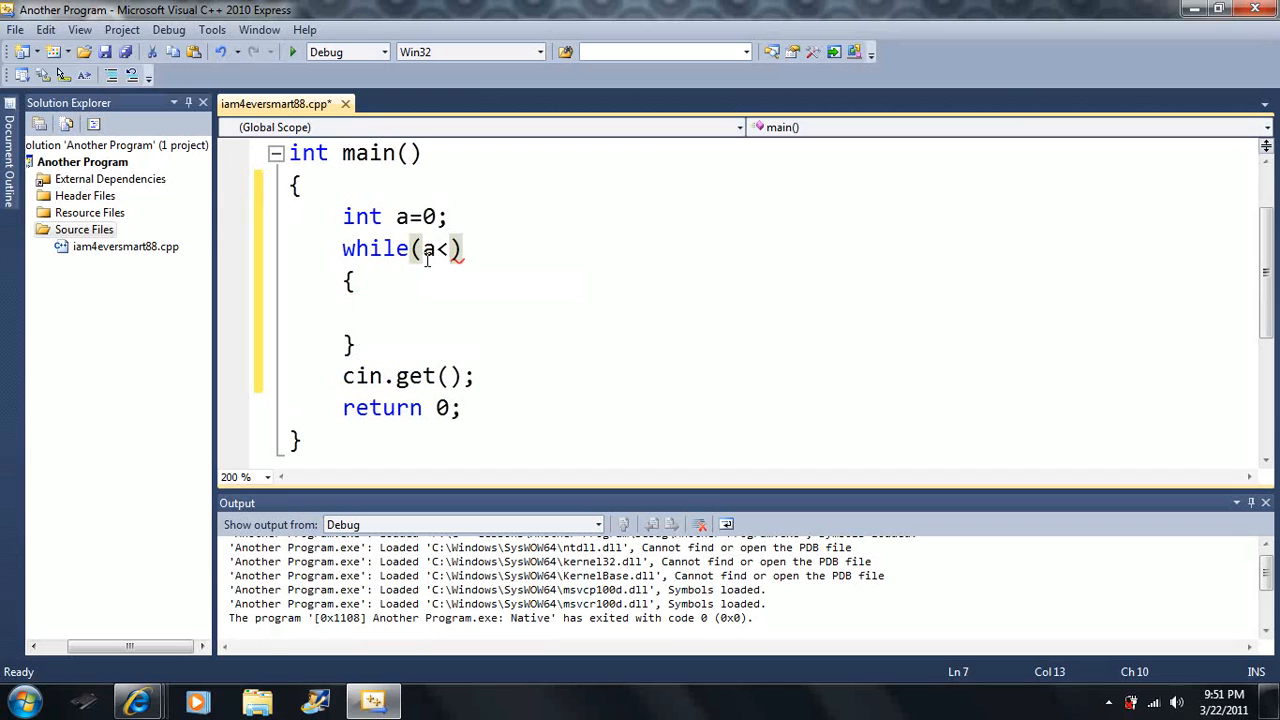
text(5)
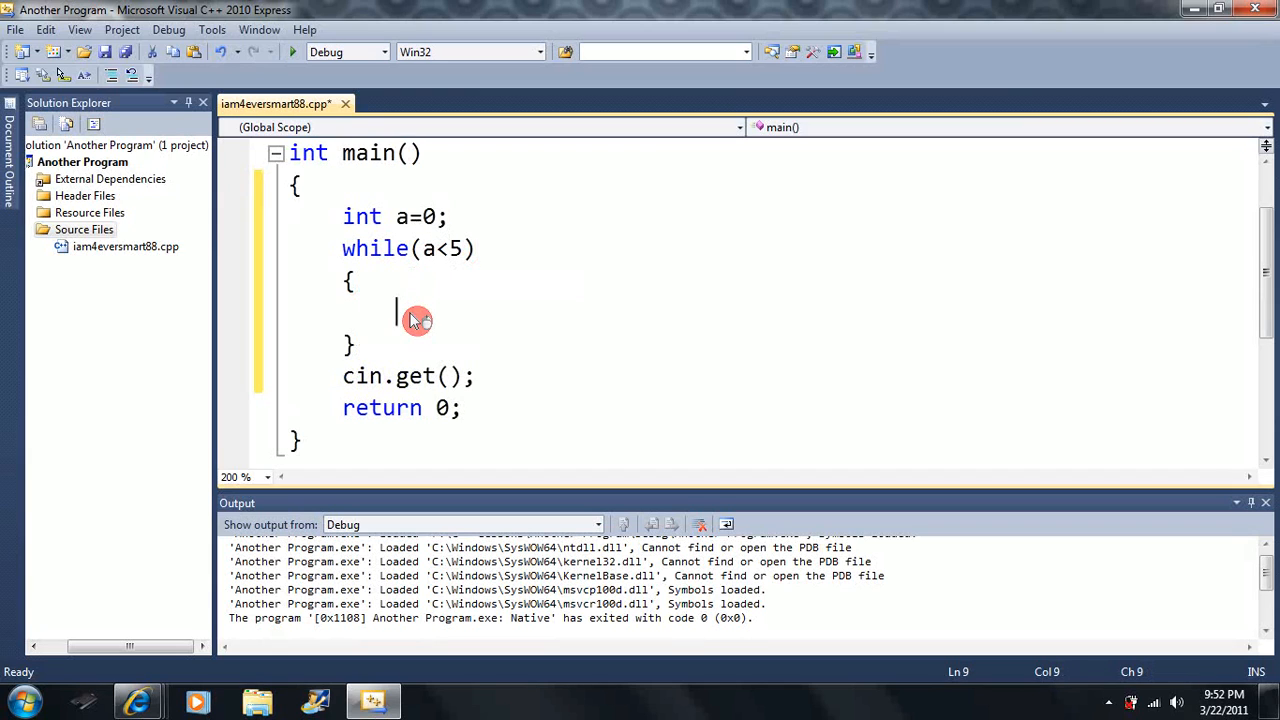
Fill the loop body with cout << "iam4eversmart88" << endl; followed by a = a + 1;.
text(cout <<)
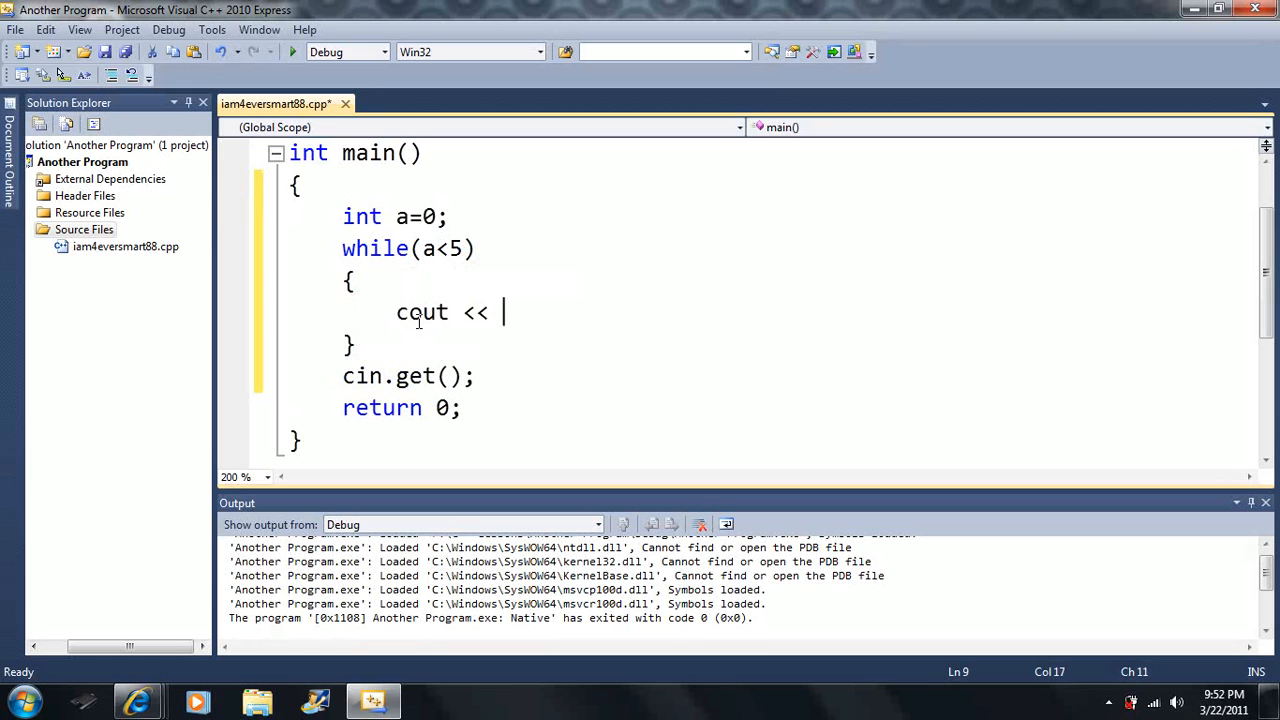
text("i)
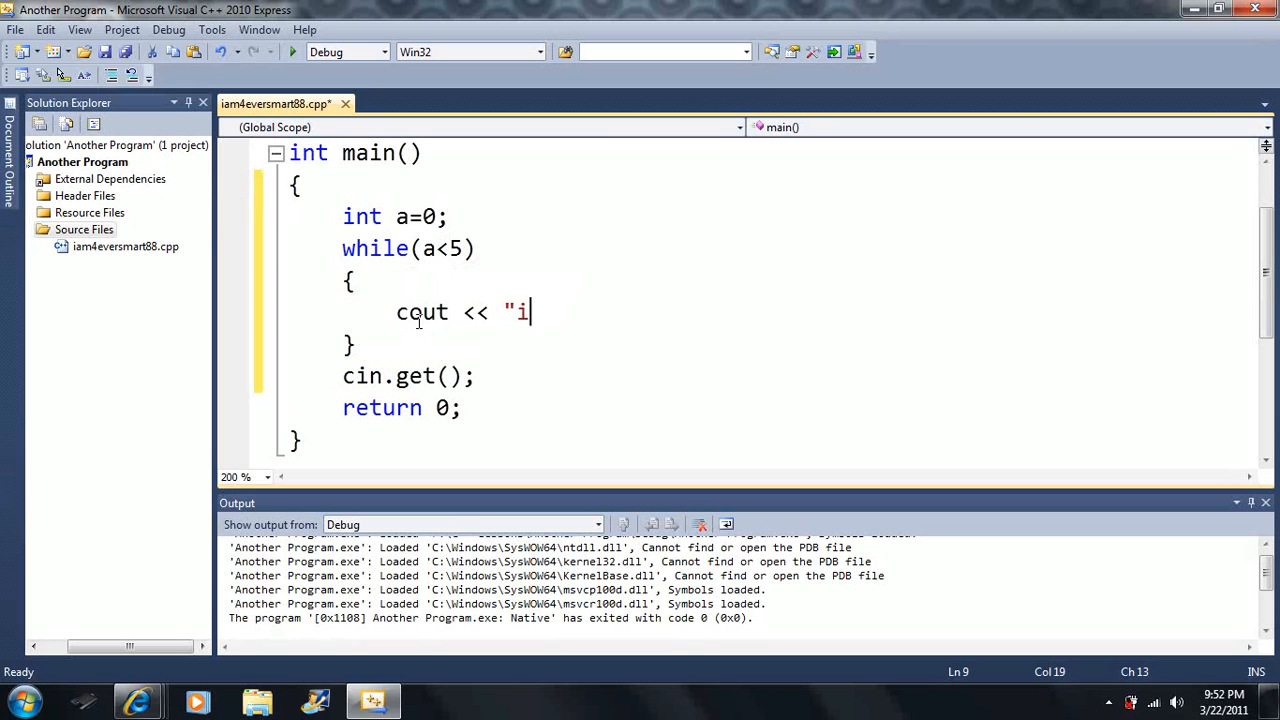
text(am4eve)
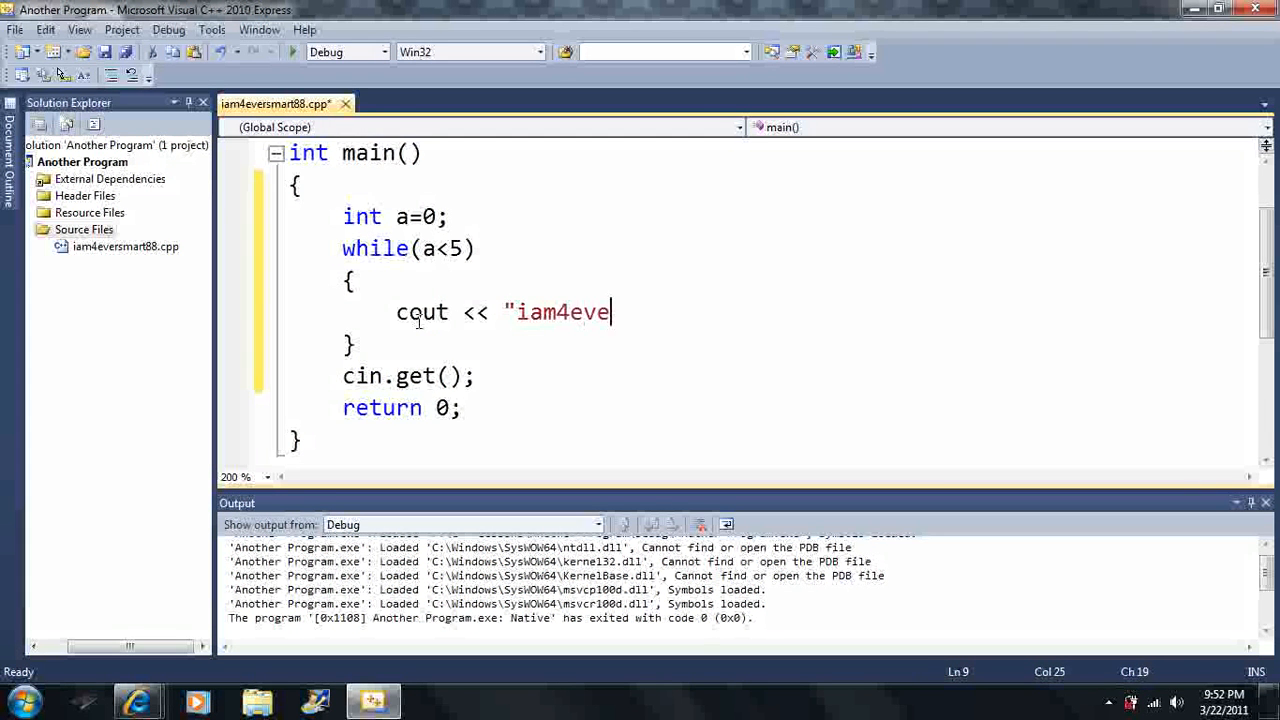
text(rsmart88" << endl;)
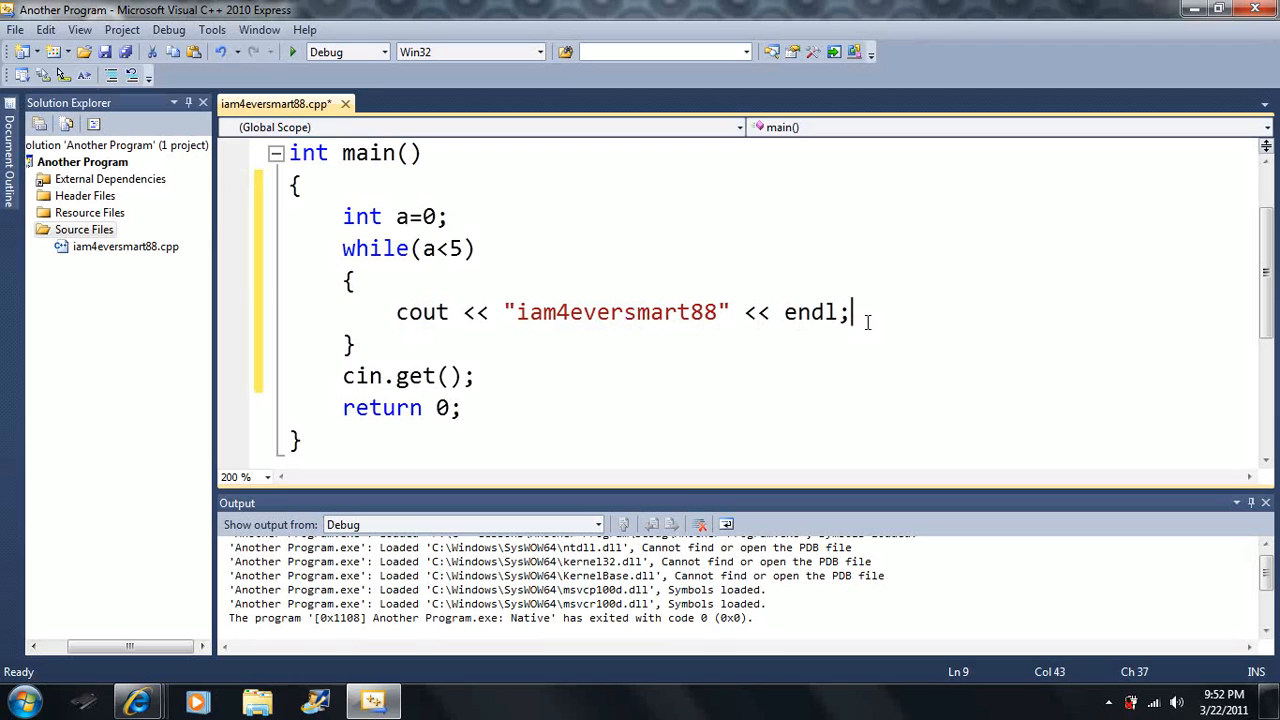
text(a = a + 1)
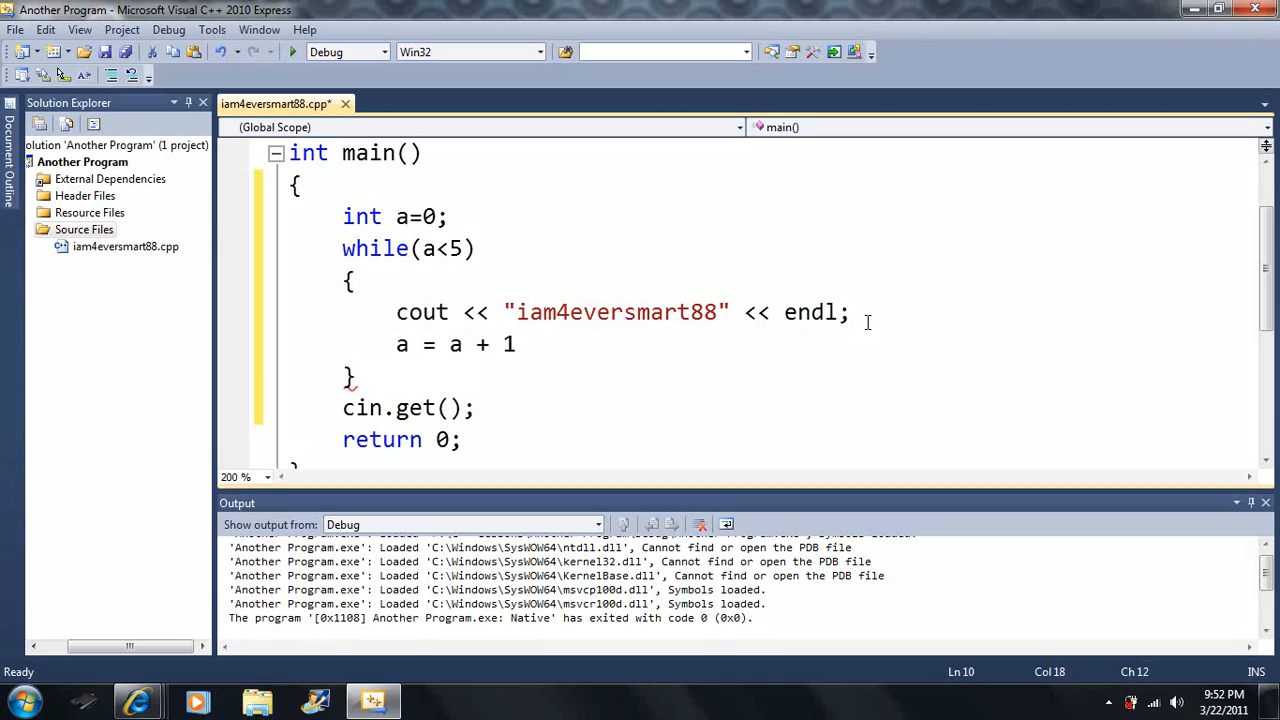
text(;)
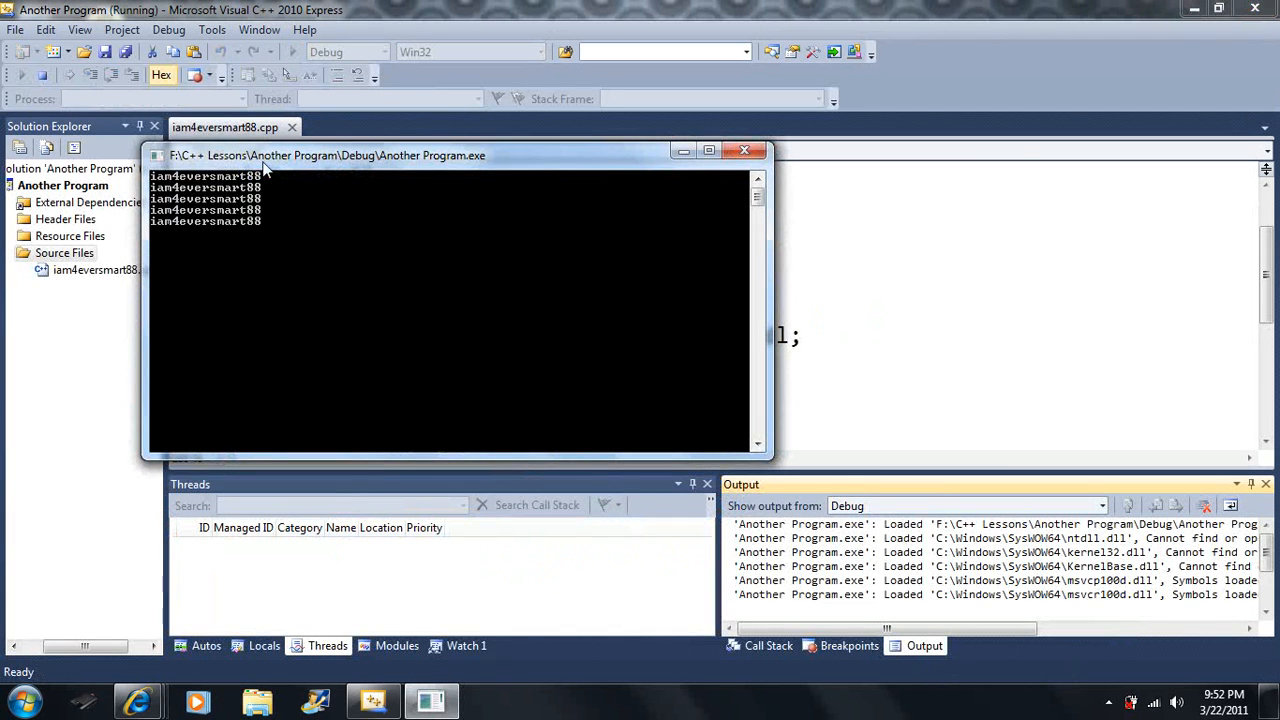
drag(330, 156, 810, 150)
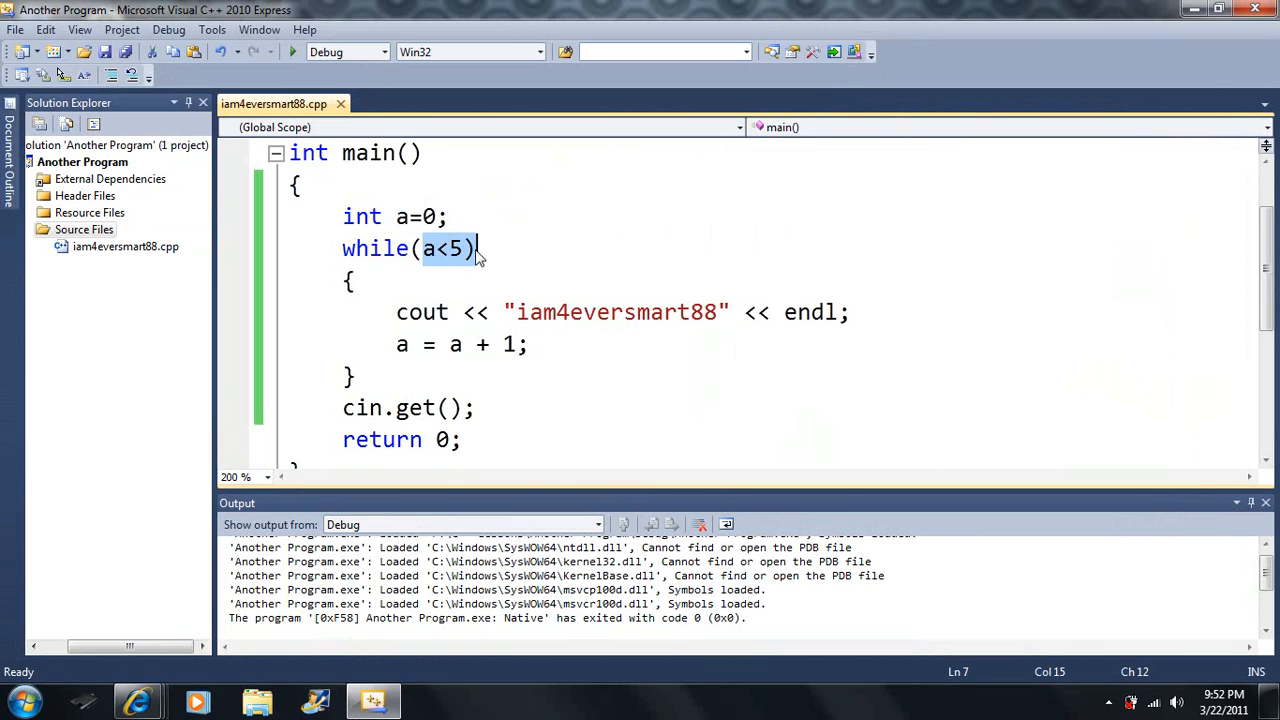
click(396, 408)
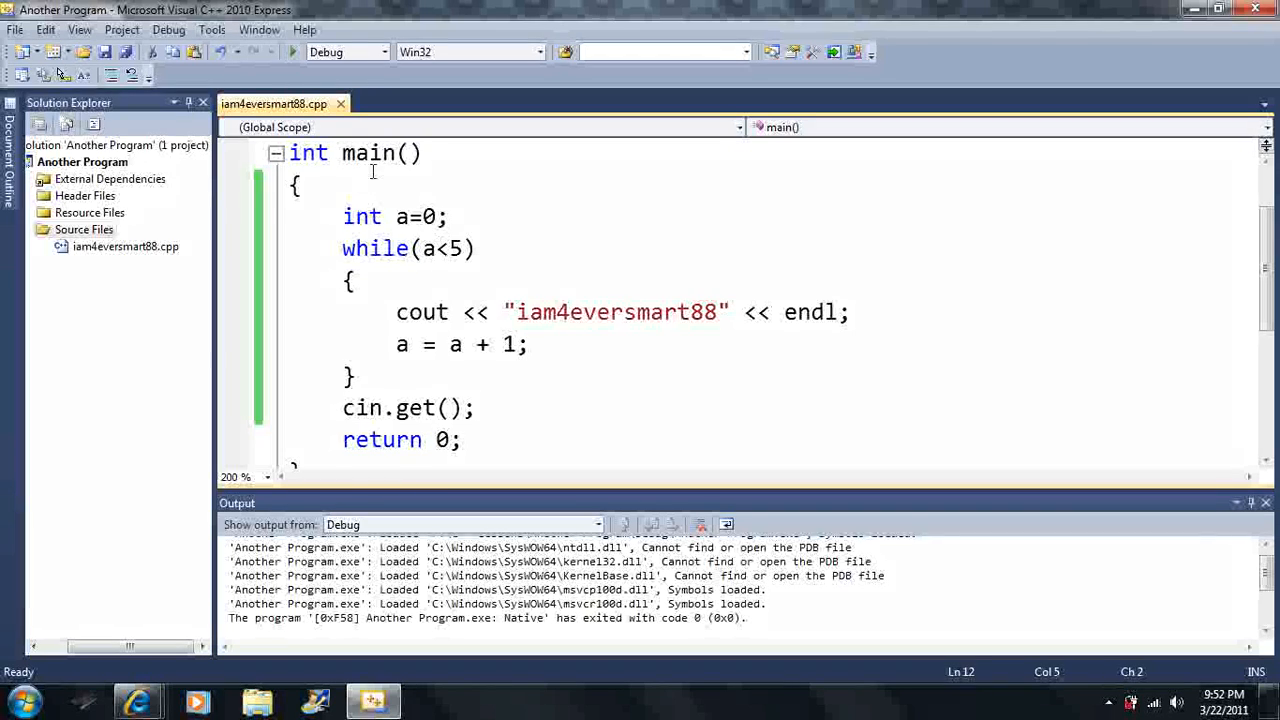
mouse_move(292, 52)
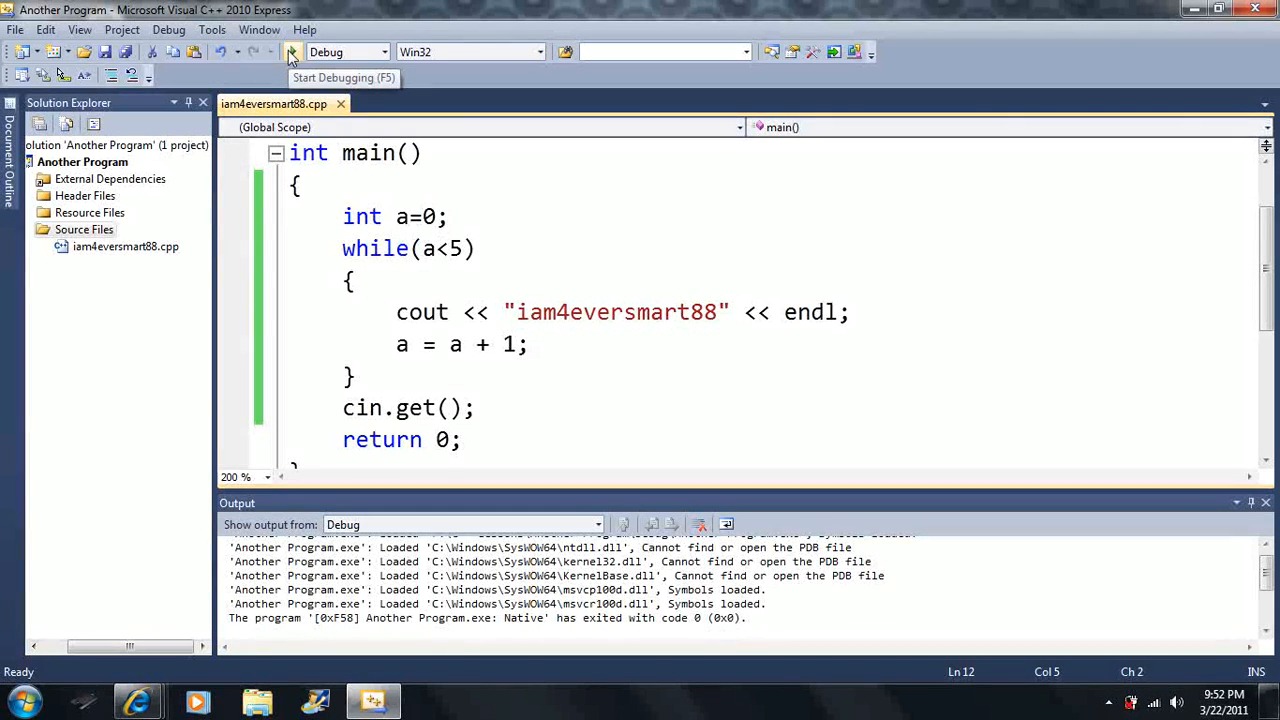
Close the console output and return to the loop code, selecting the while keyword.
click(292, 52)
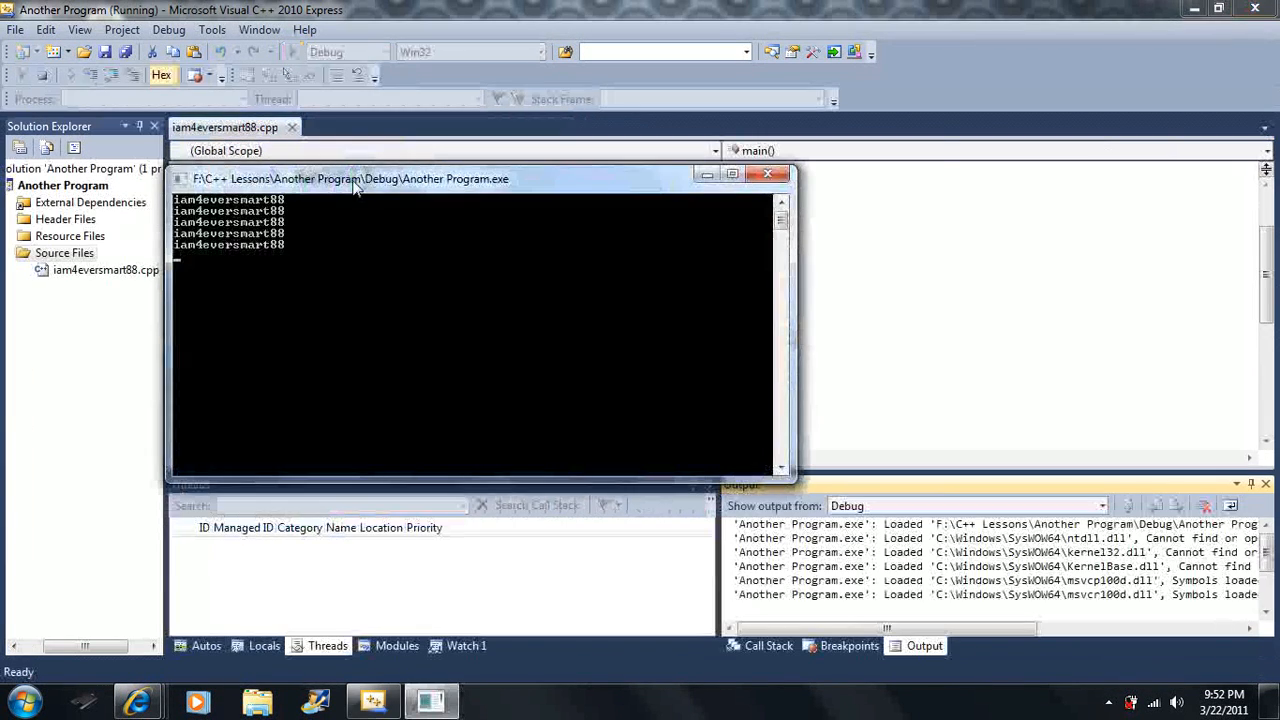
drag(350, 178, 1000, 80)
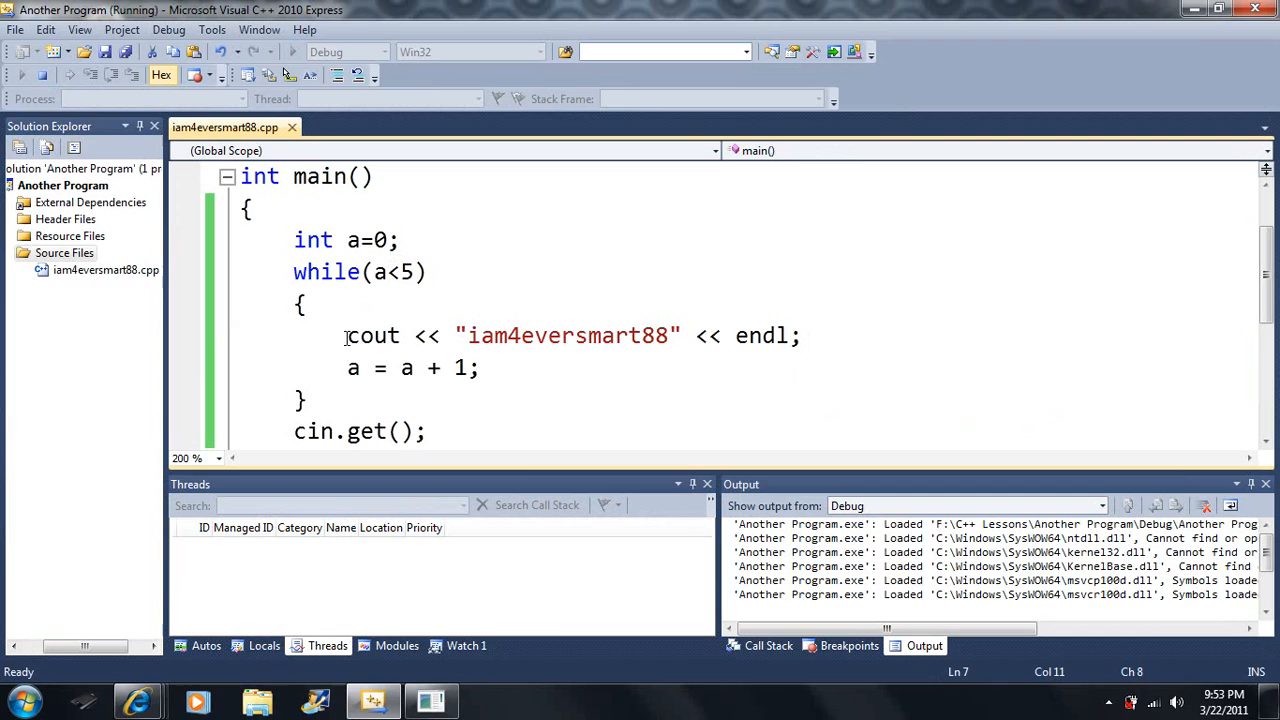
drag(348, 336, 480, 368)
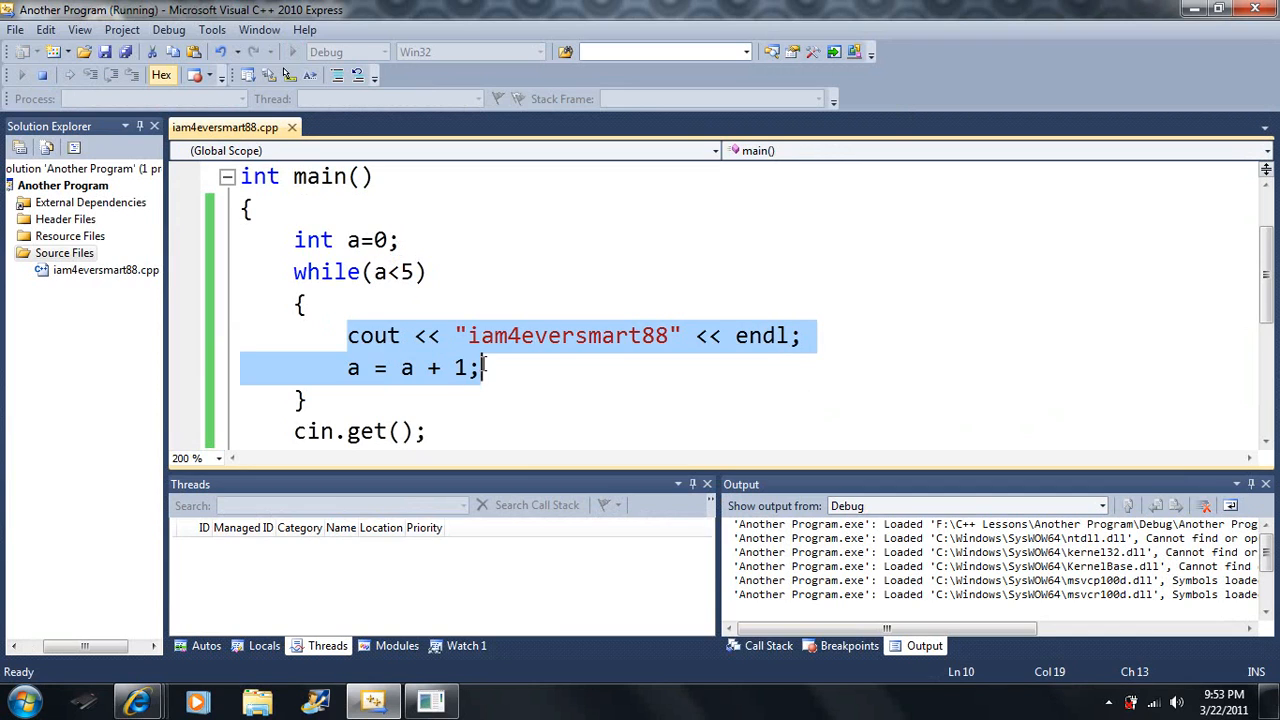
click(300, 400)
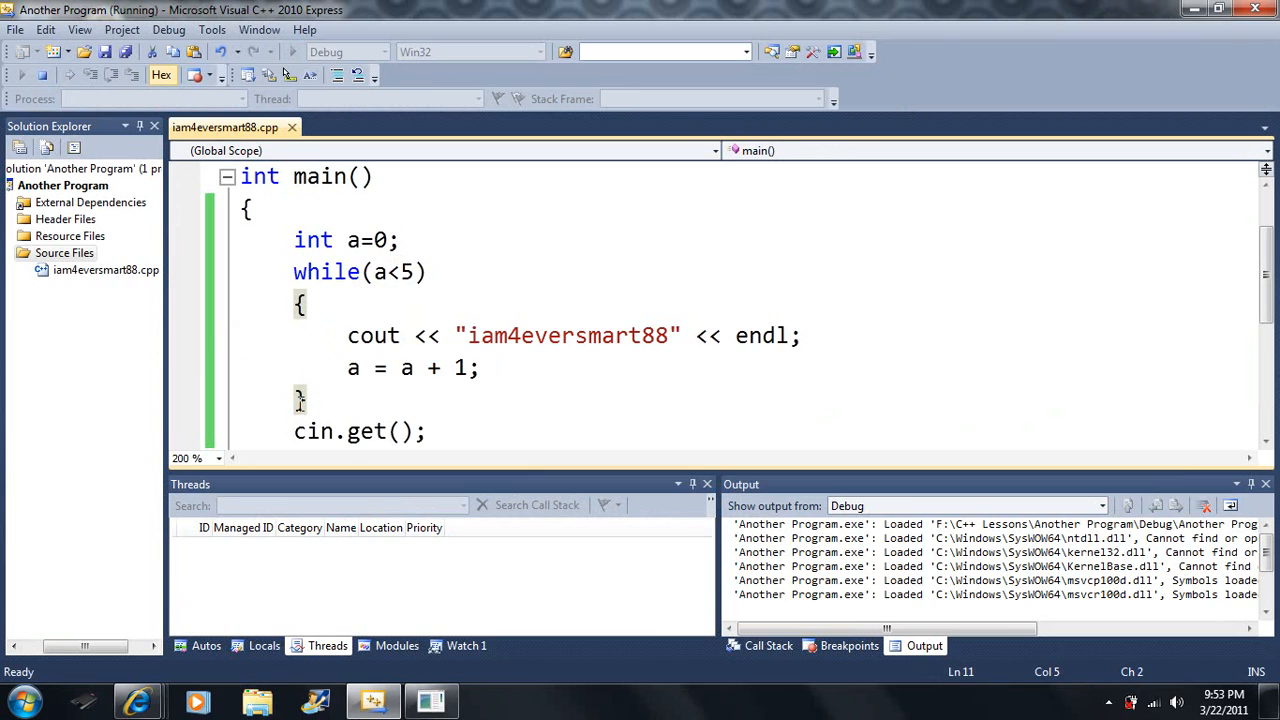
double_click(326, 272)
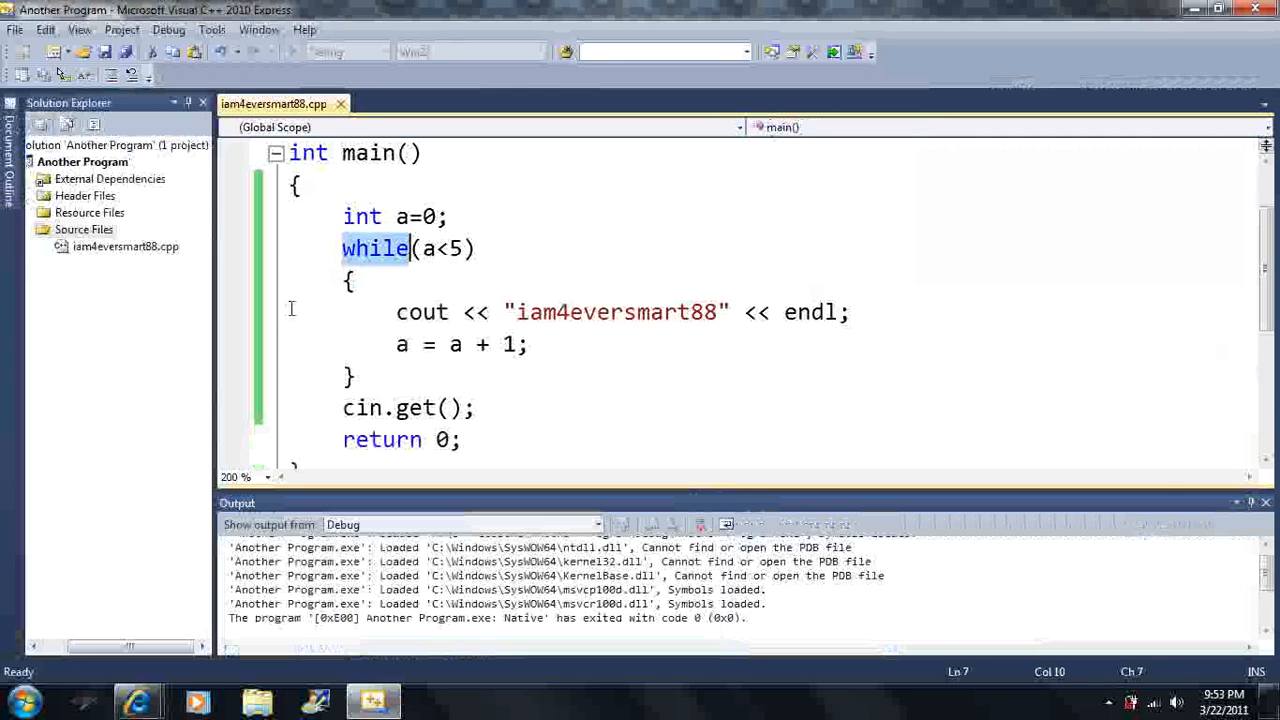
text(if)
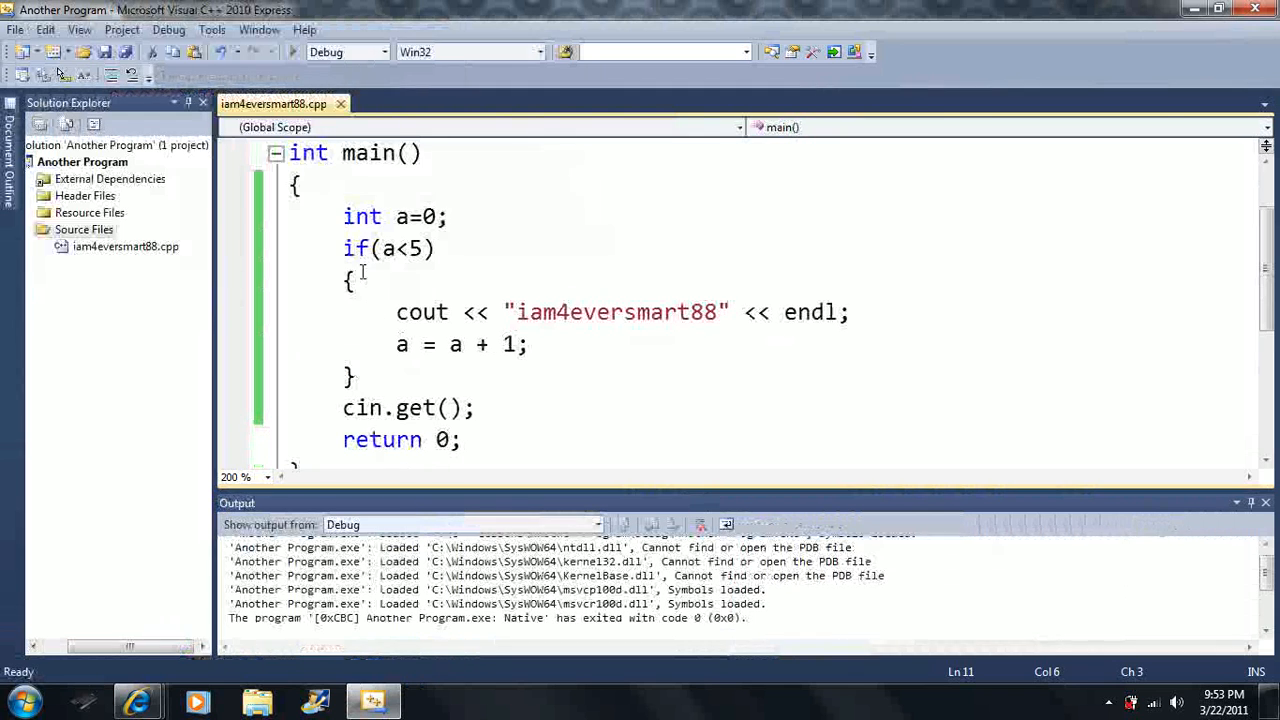
text(while)
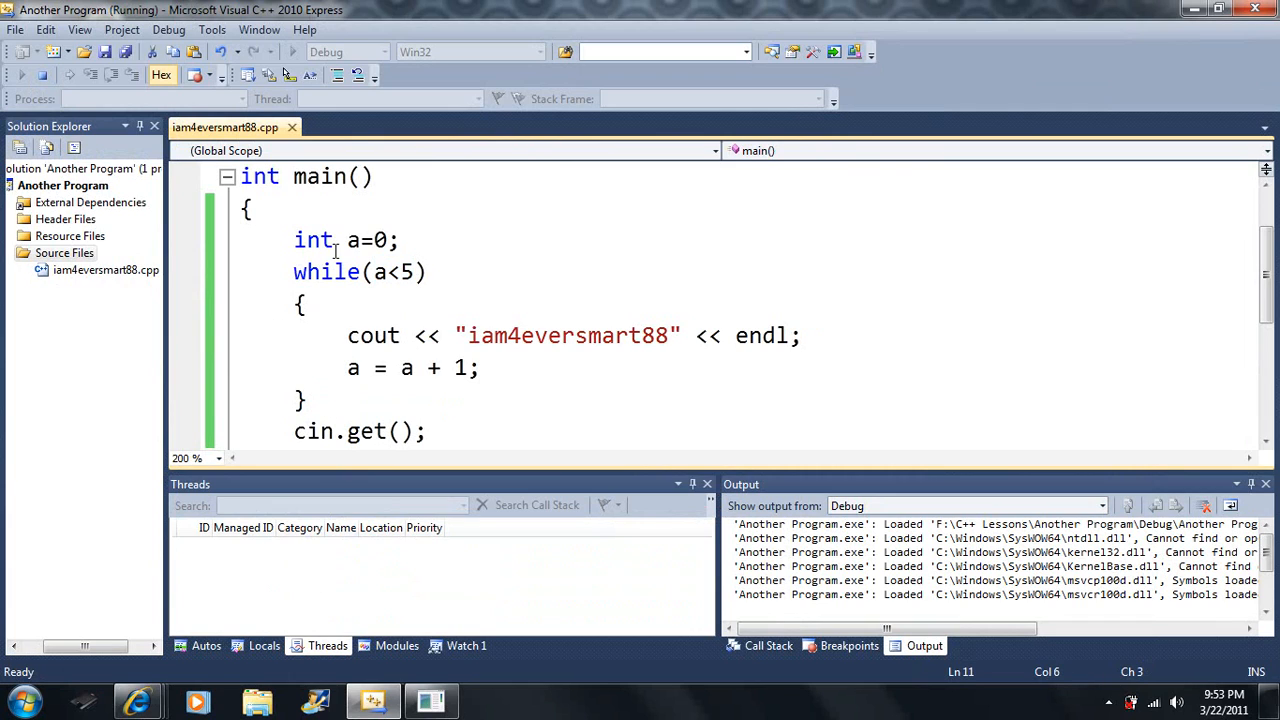
double_click(380, 272)
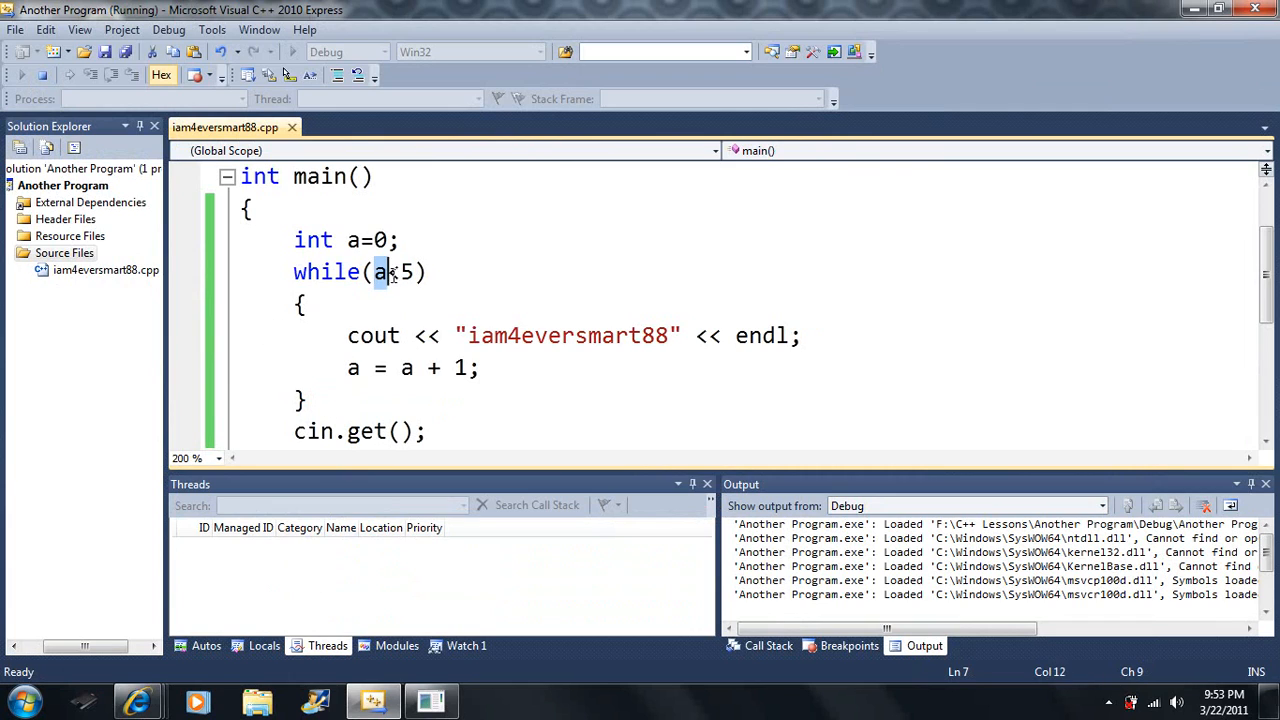
text(<)
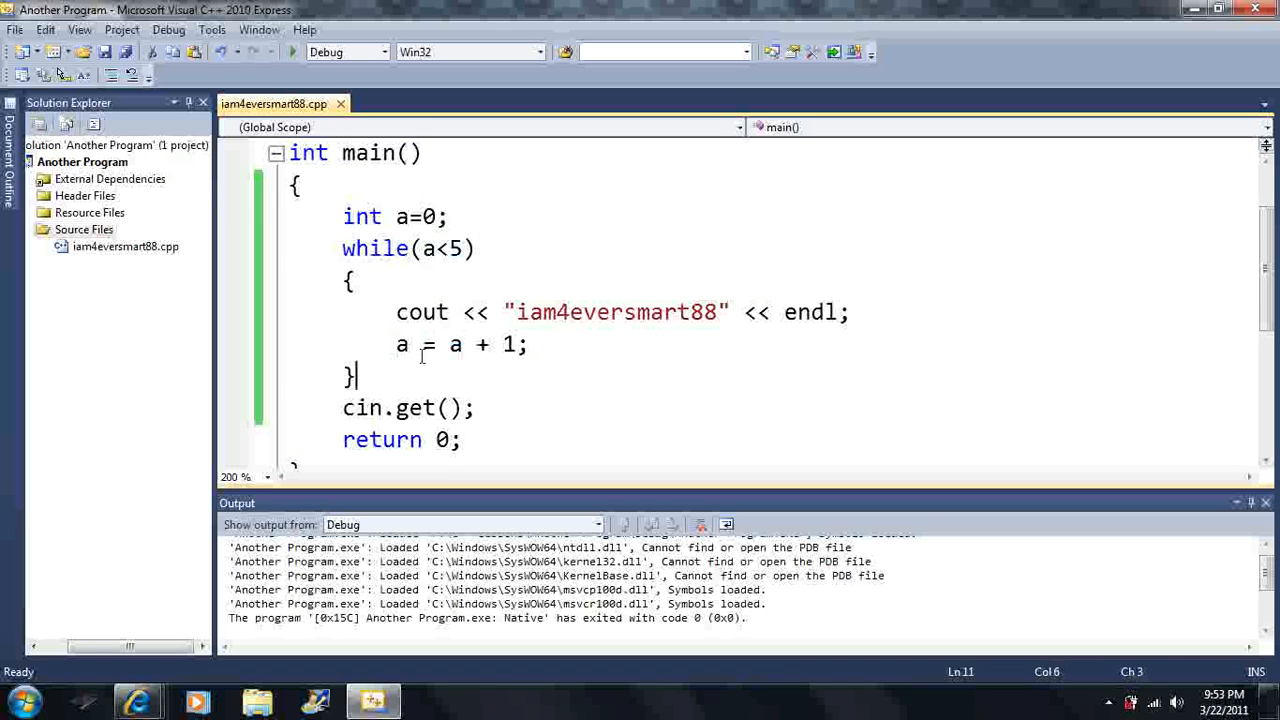
click(398, 312)
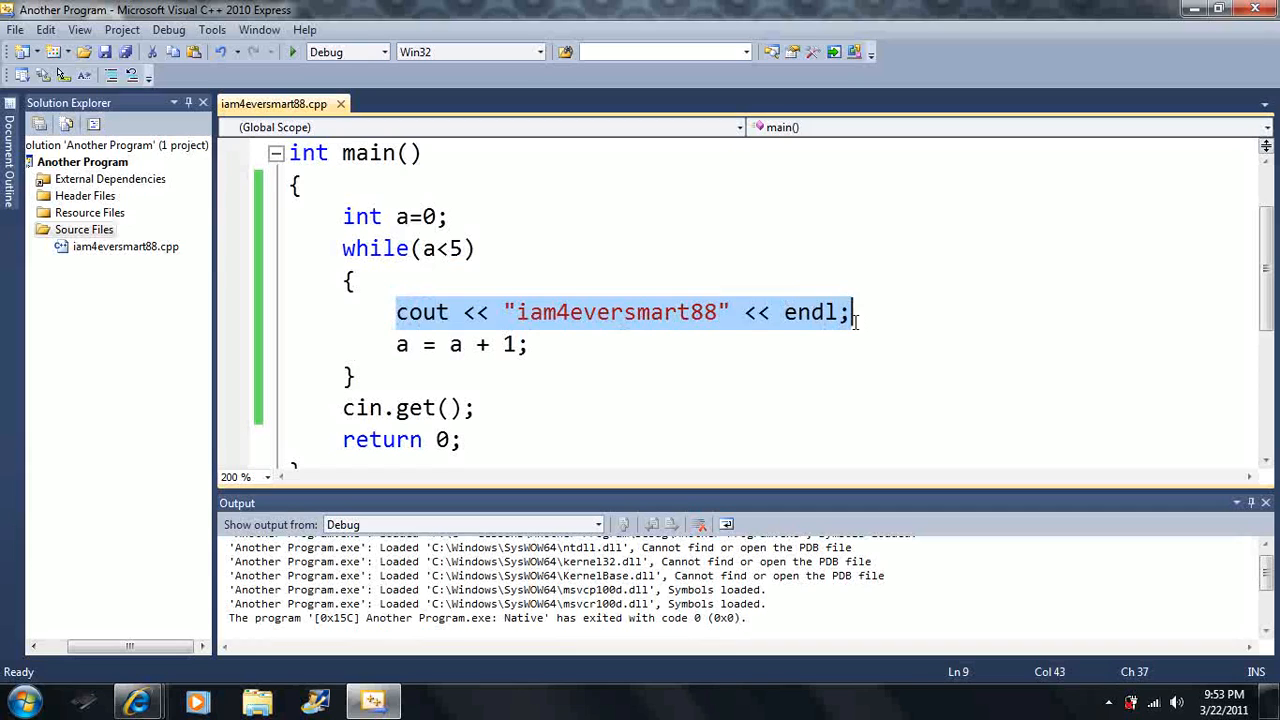
click(530, 344)
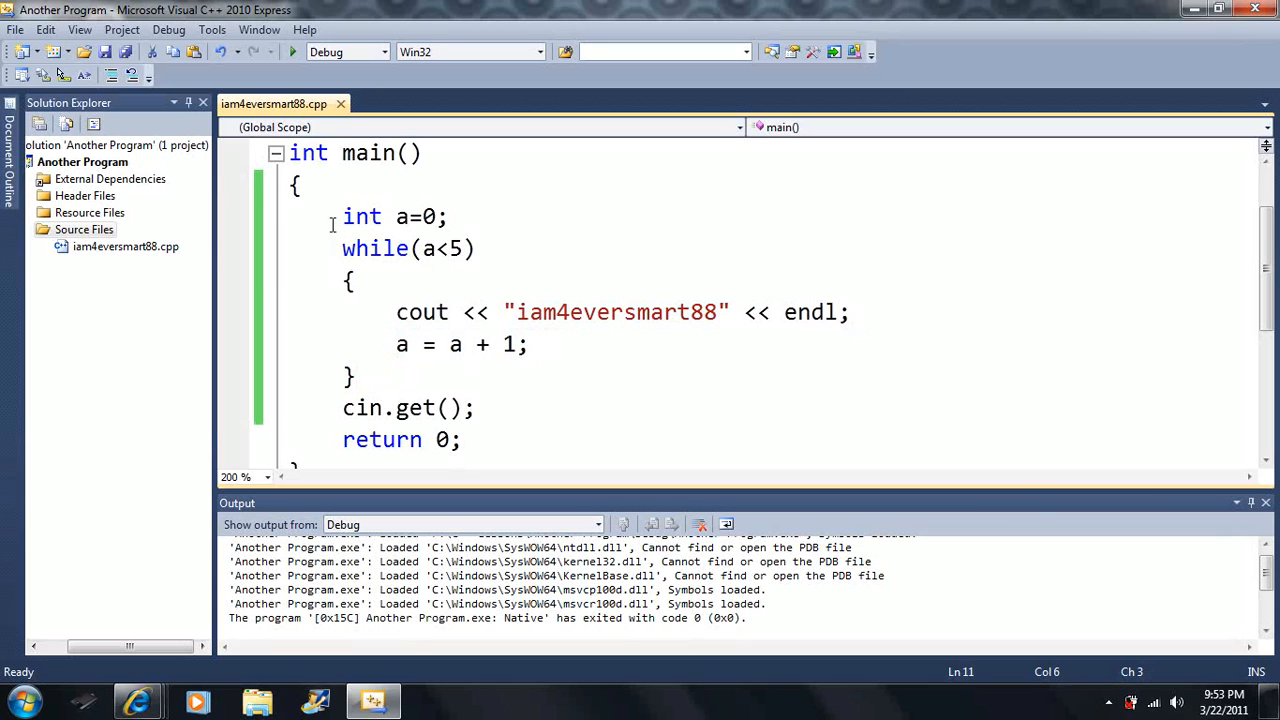
drag(342, 248, 466, 248)
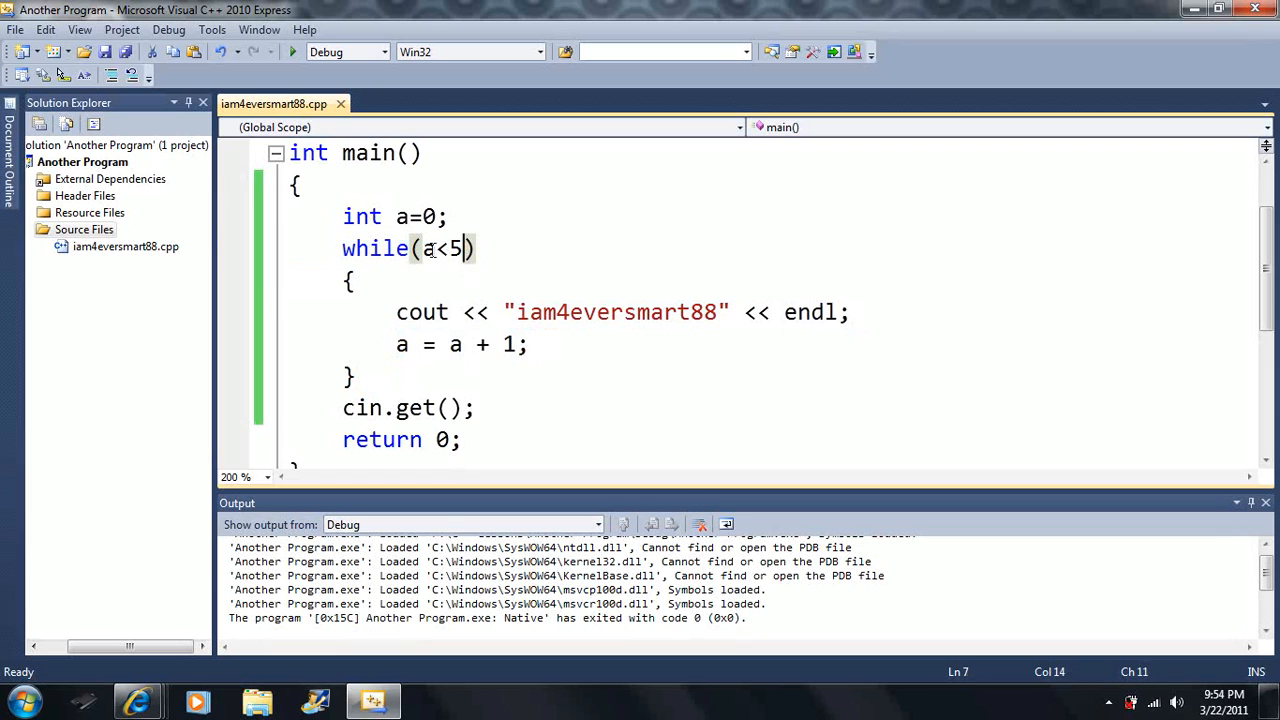
Replace the string literal in the cout line so the loop prints a, then run it.
click(536, 344)
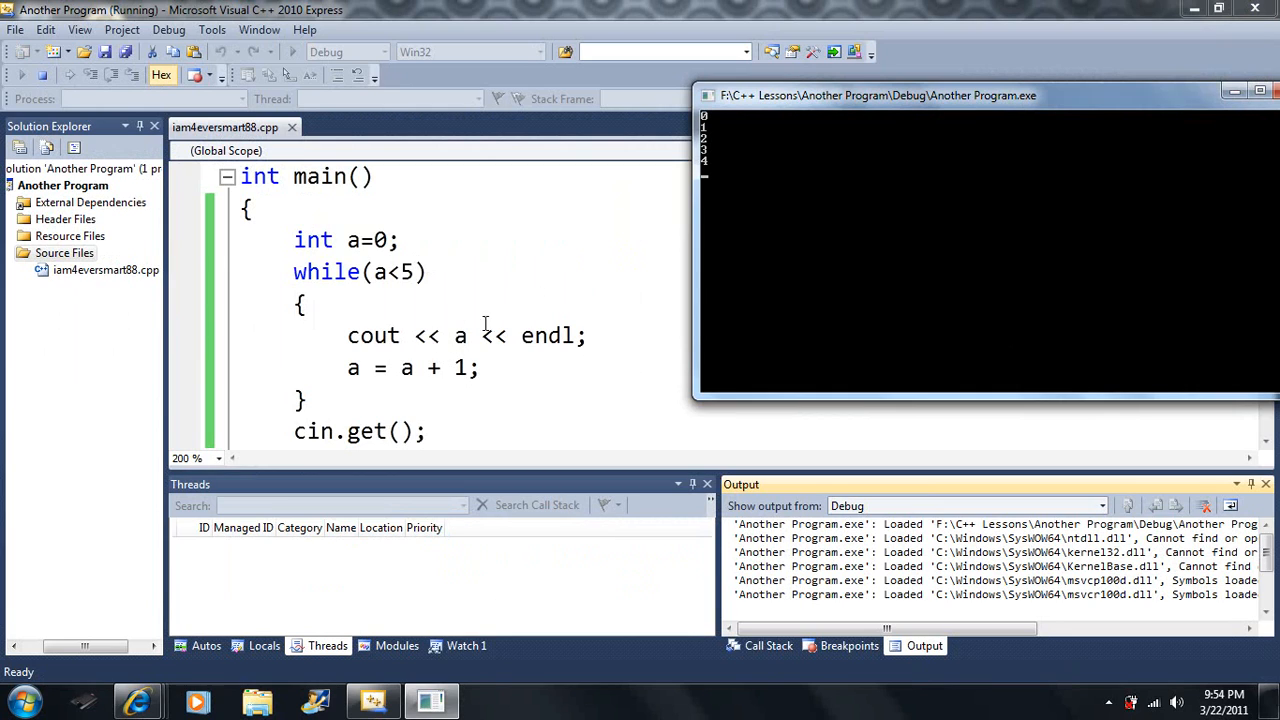
double_click(458, 336)
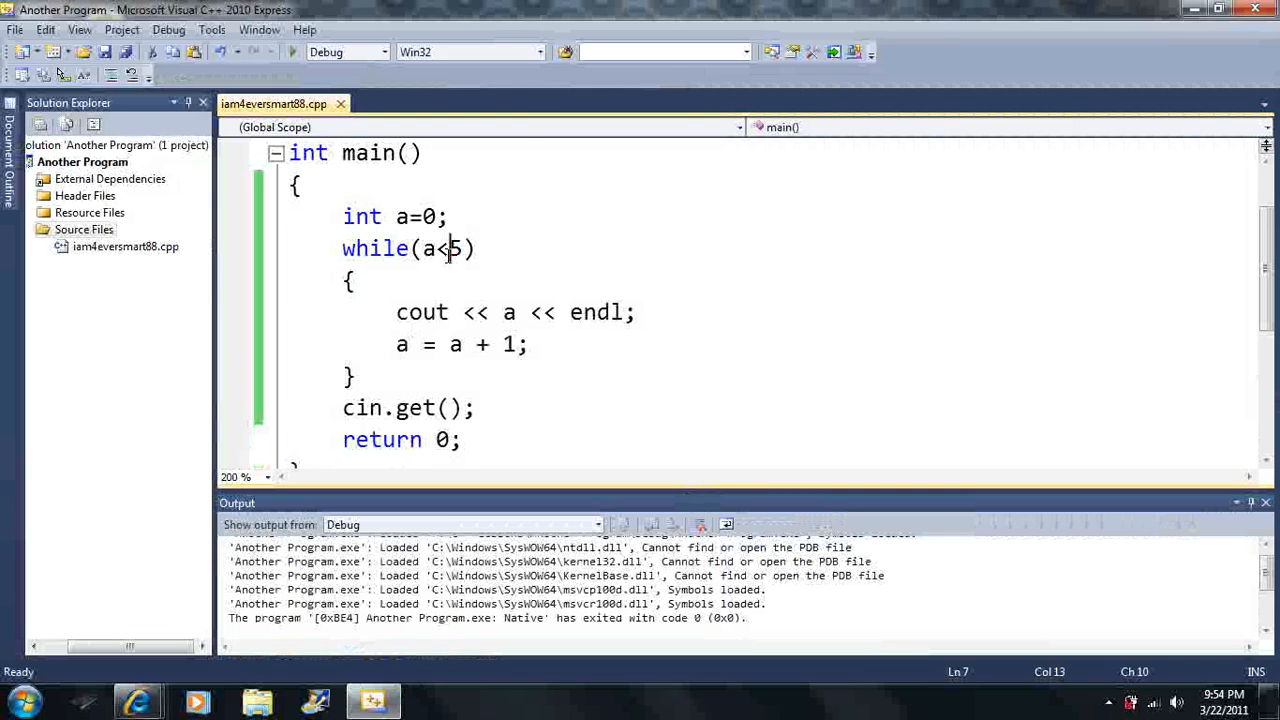
Change the loop condition from a<5 to a<=5 and rerun the program.
text(=)
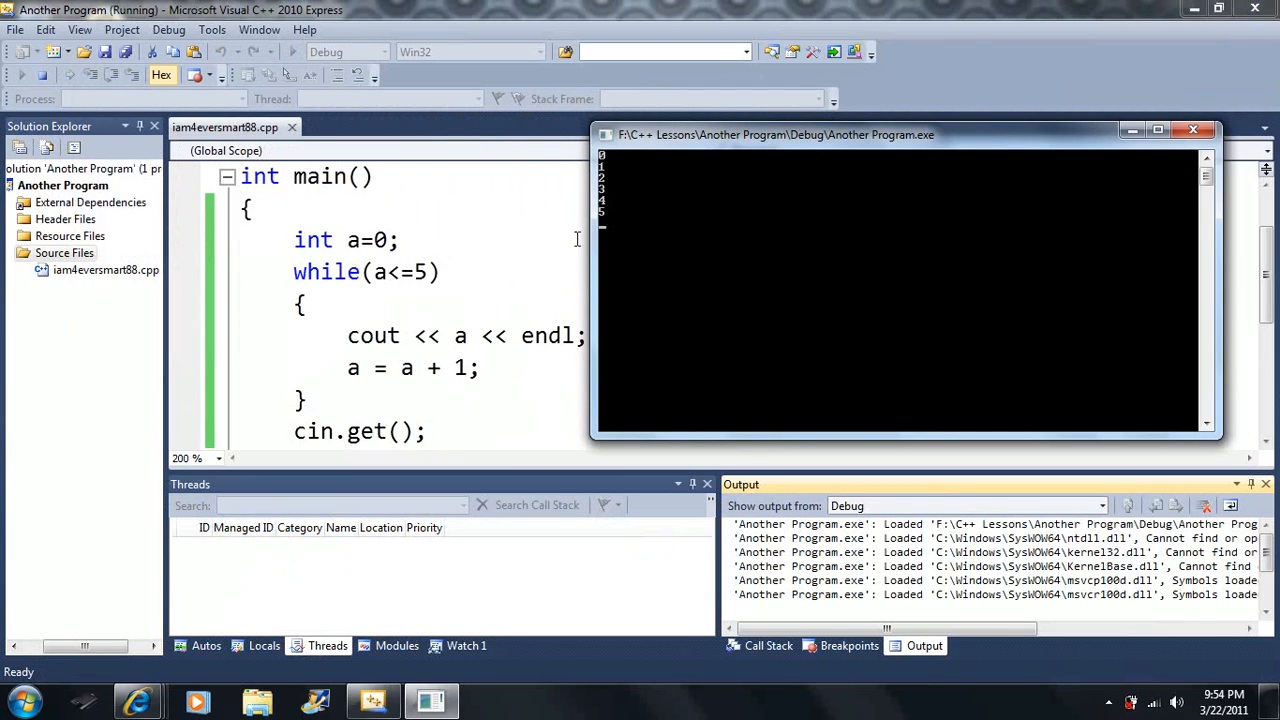
mouse_move(340, 288)
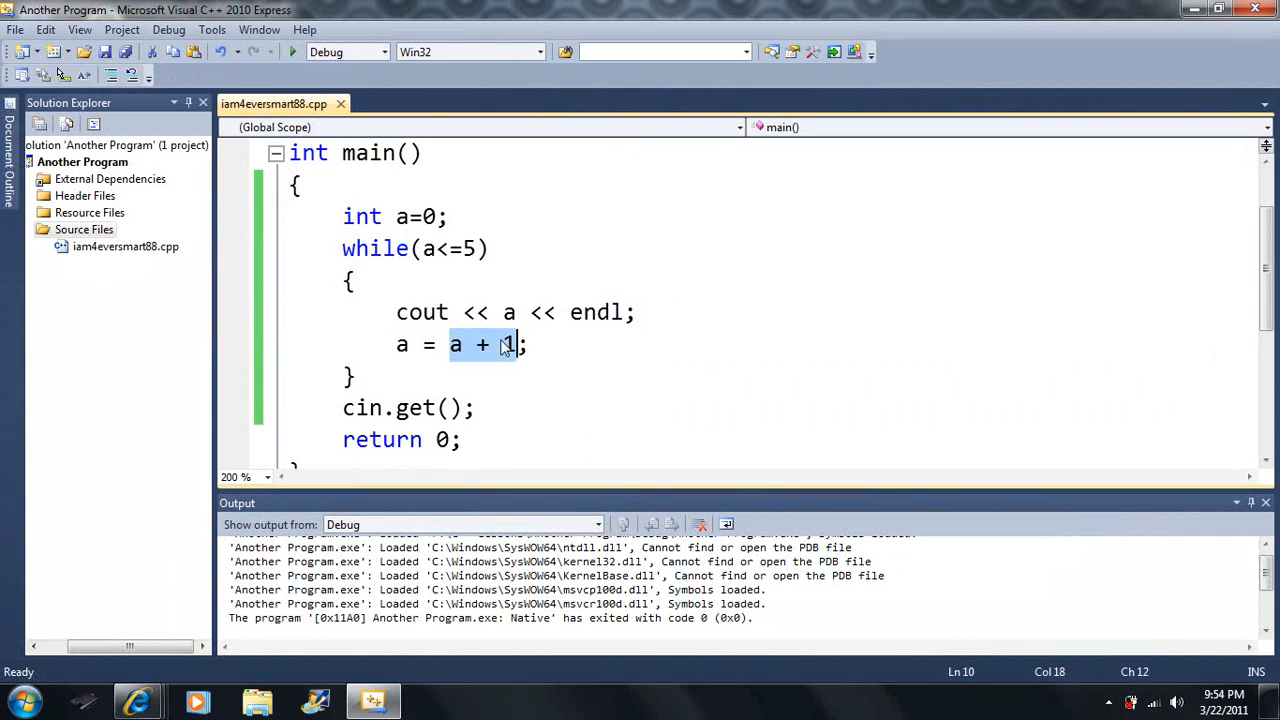
Raise the loop limit to 25, then to 100000, run the long count and close the console.
text(2)
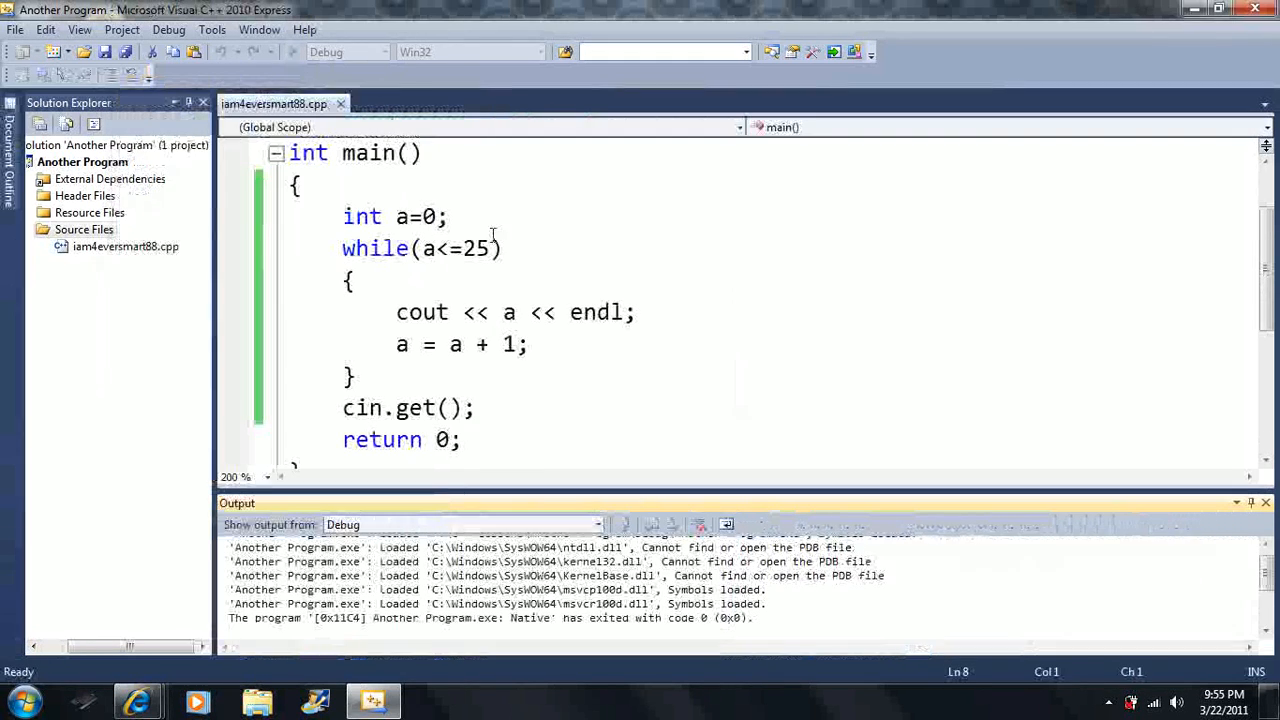
double_click(474, 248)
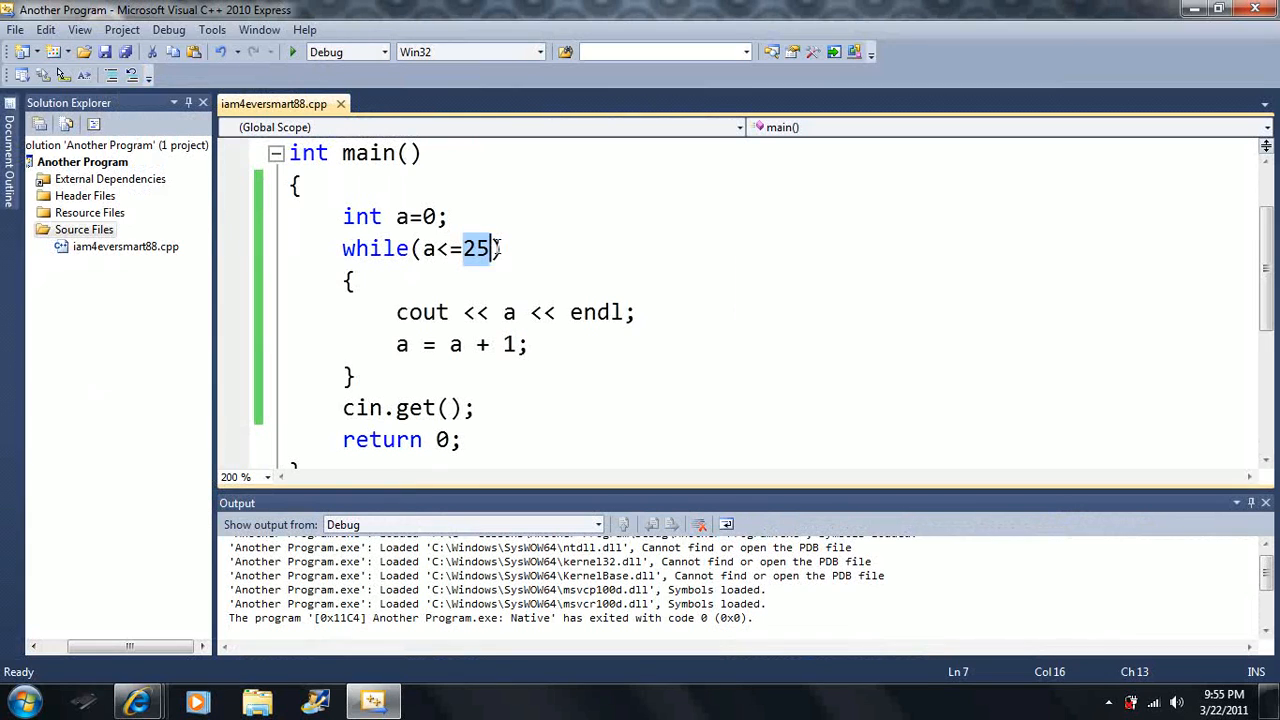
text(10000)
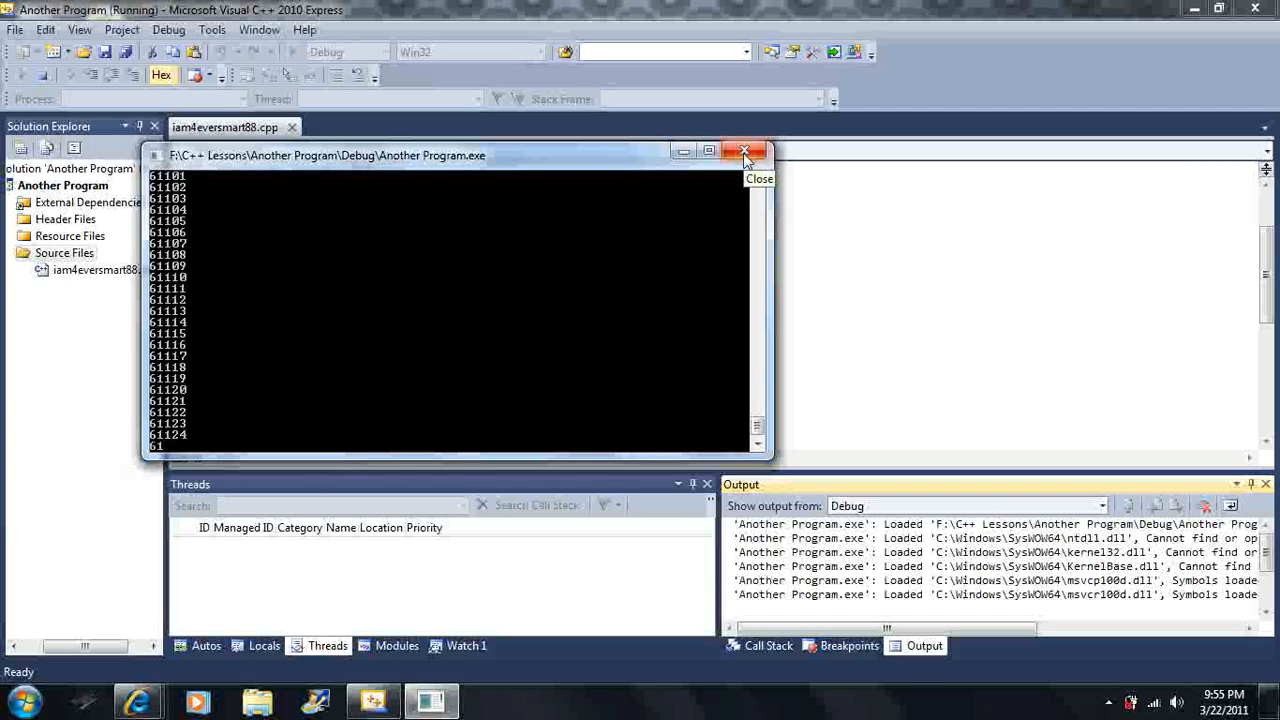
click(744, 152)
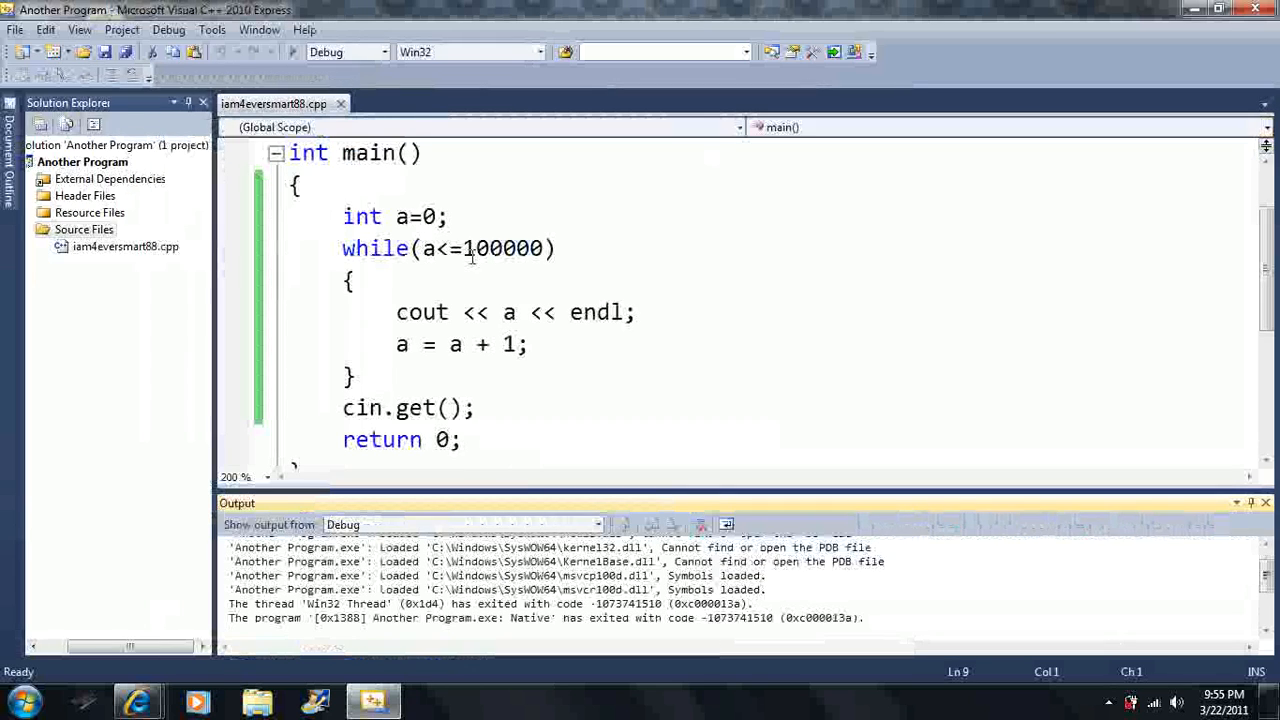
Lower the loop limit from 100000 to 500.
double_click(504, 248)
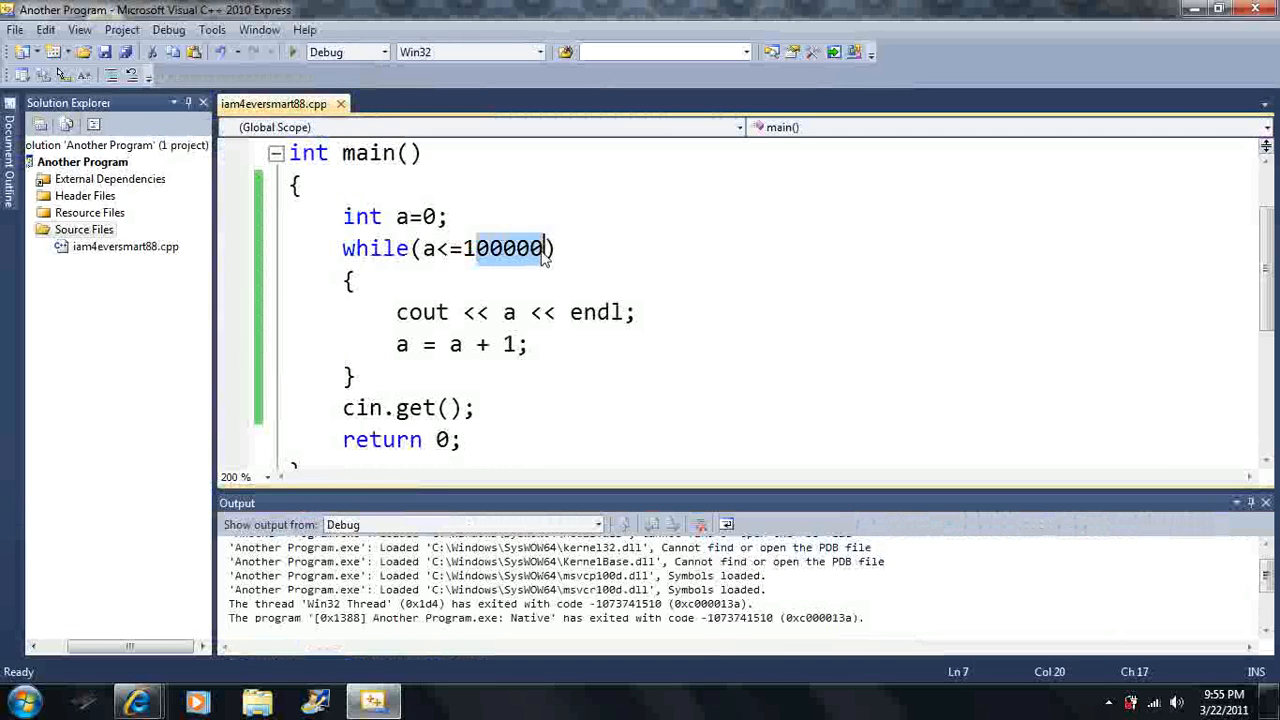
key(Delete)
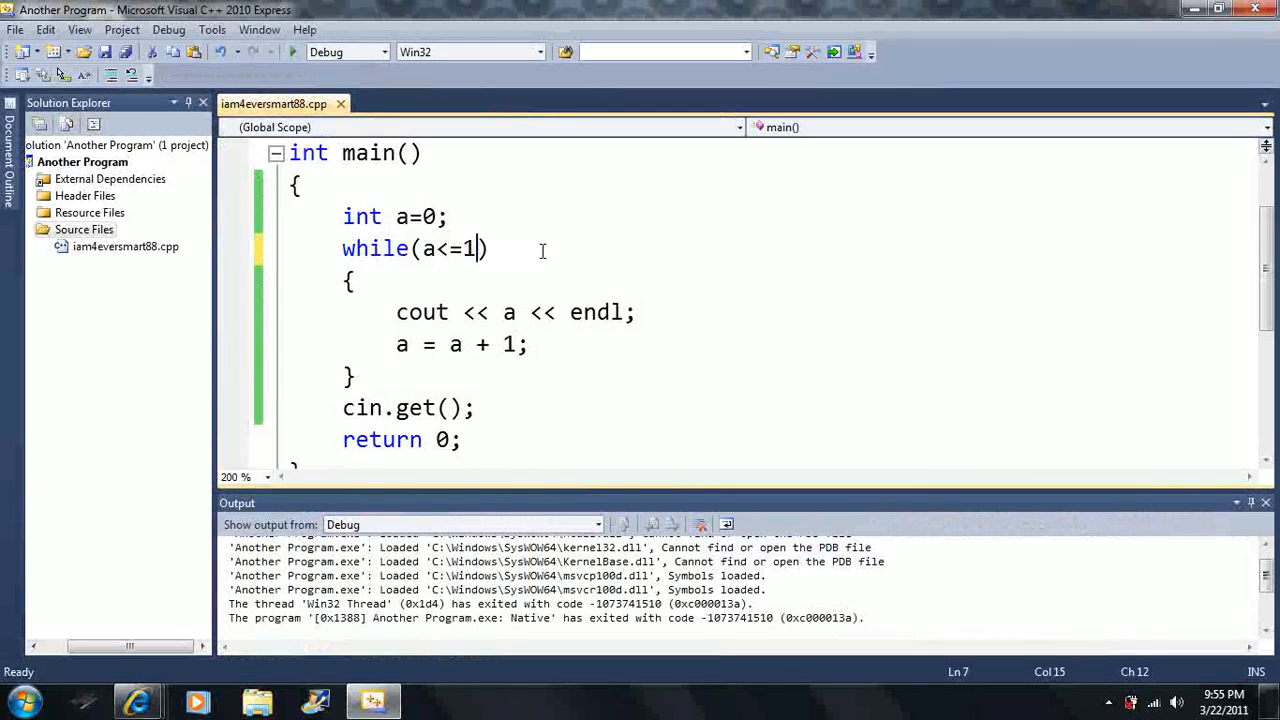
text(00)
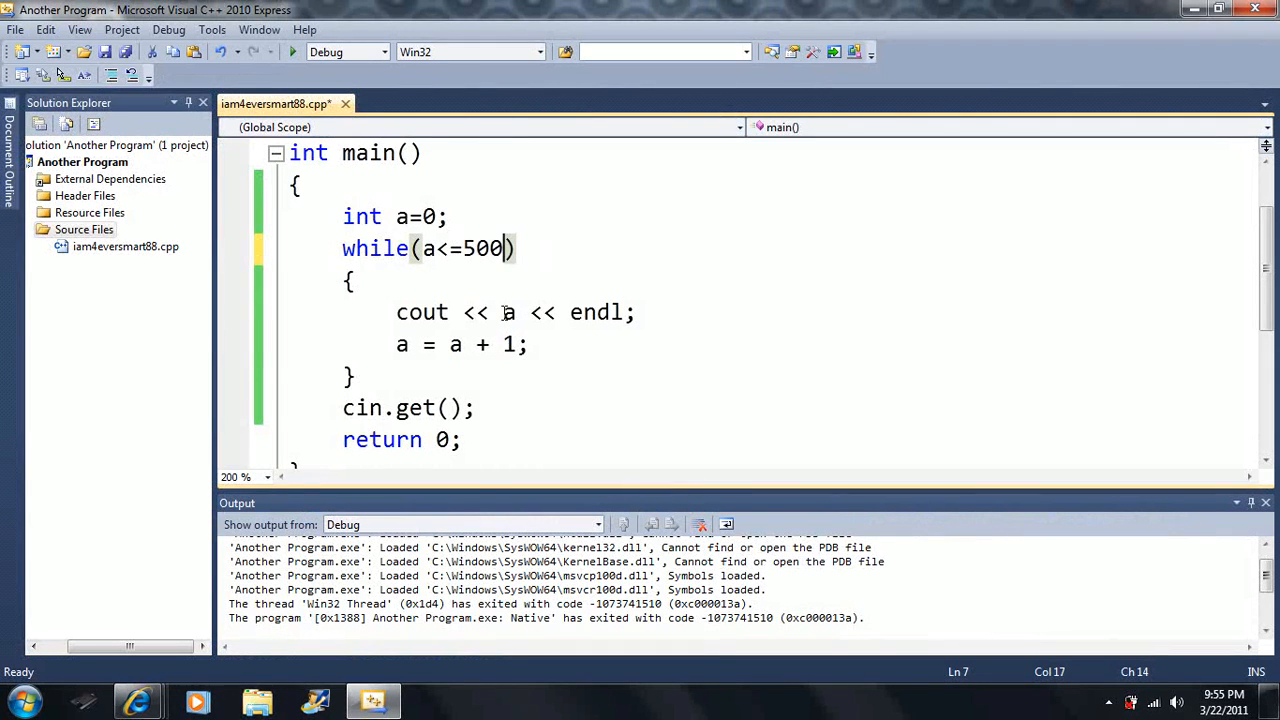
Change the increment a + 1 to 2*a so a doubles each pass, then run the program.
drag(452, 344, 518, 344)
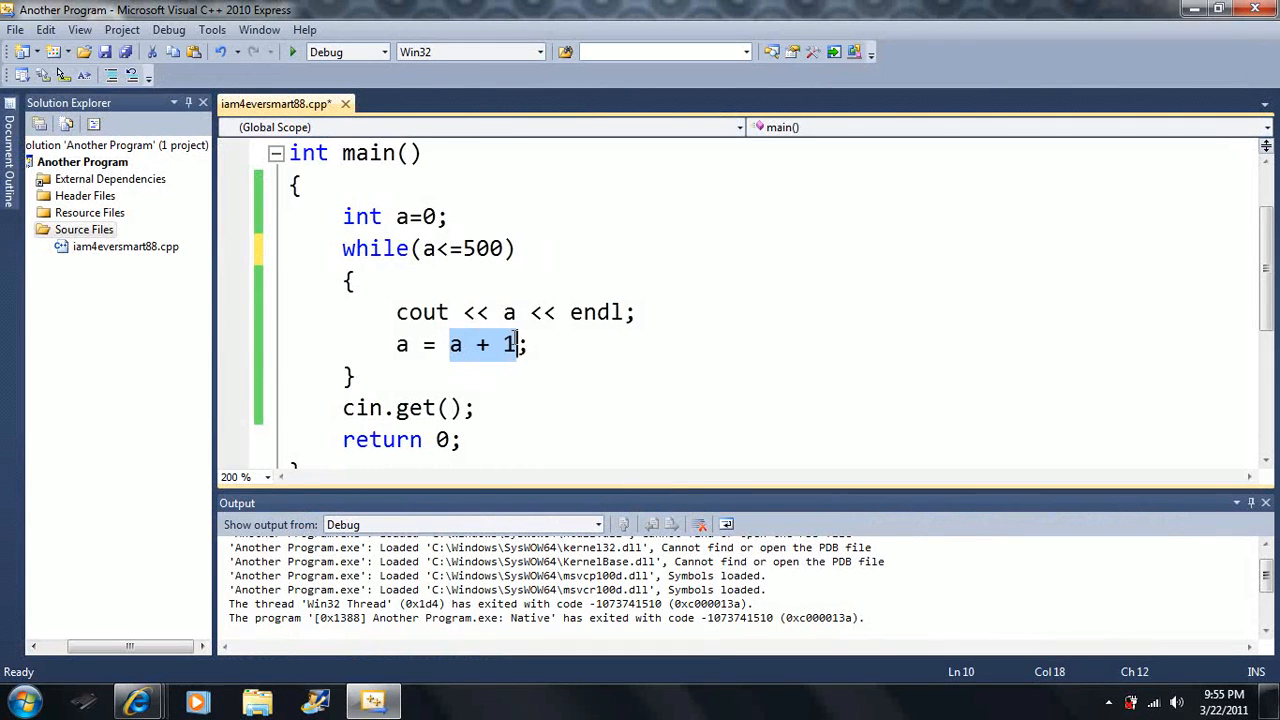
mouse_move(516, 344)
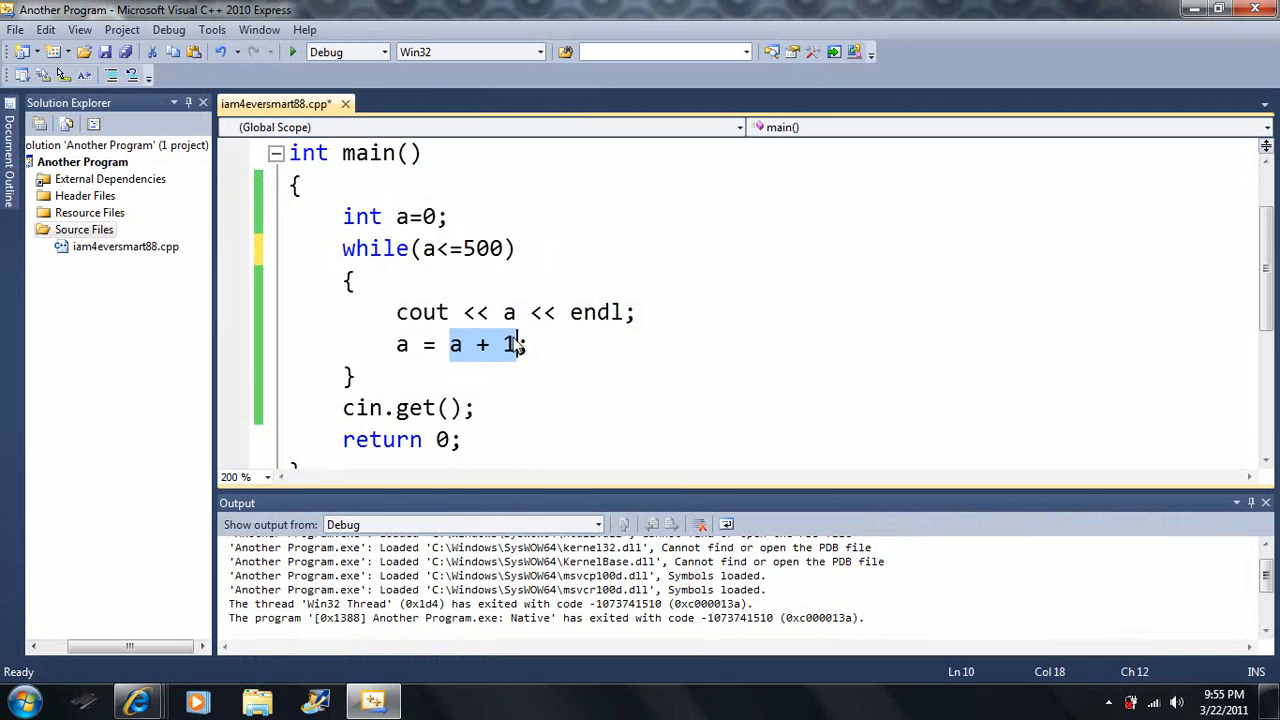
text(2)
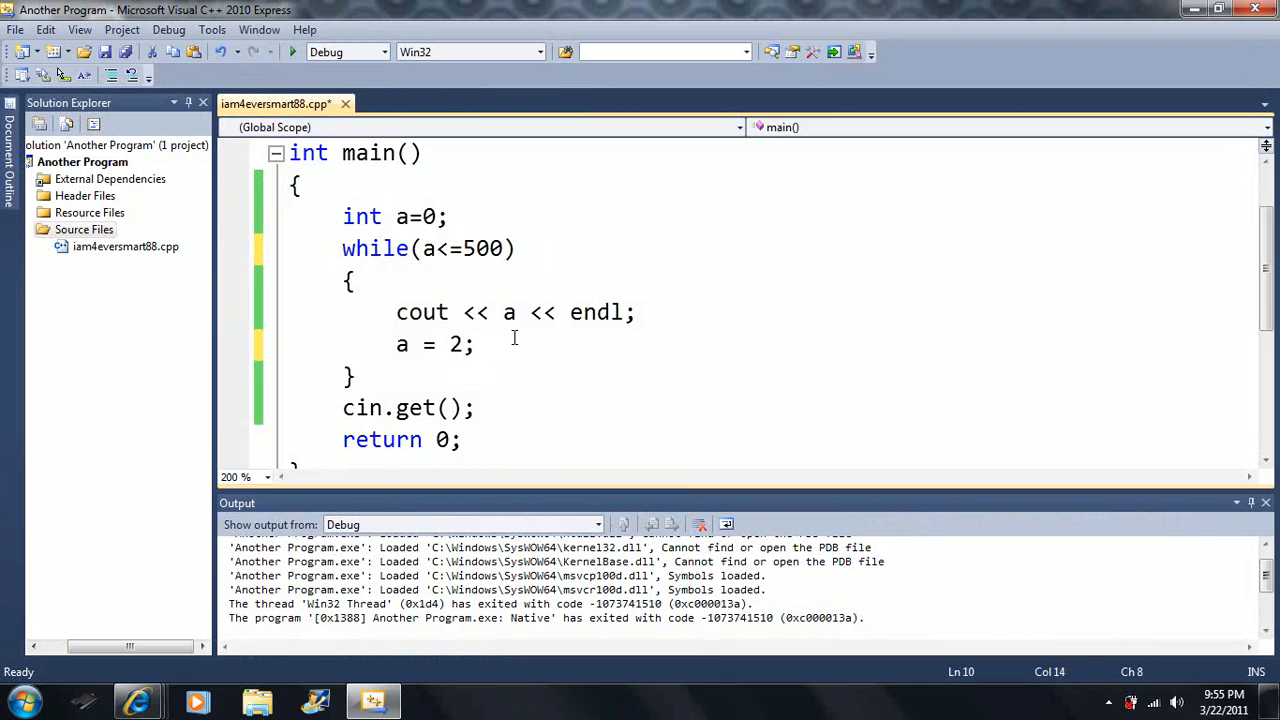
text(*a)
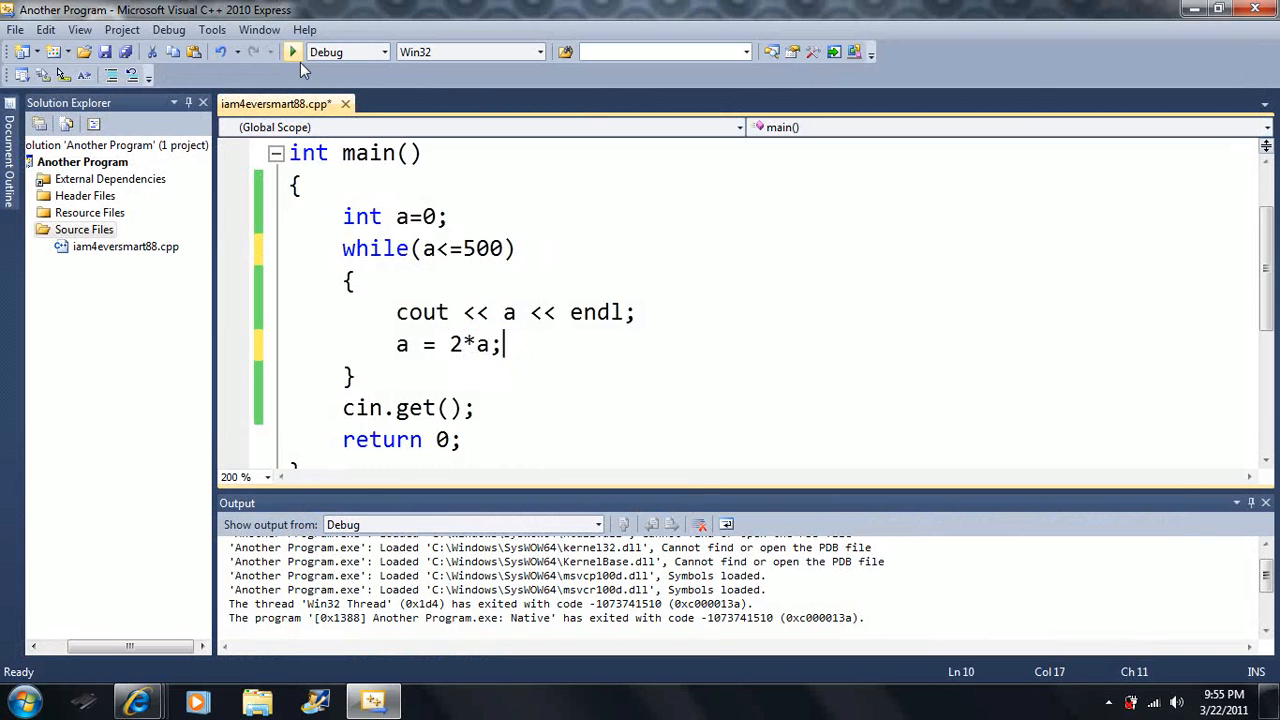
click(292, 52)
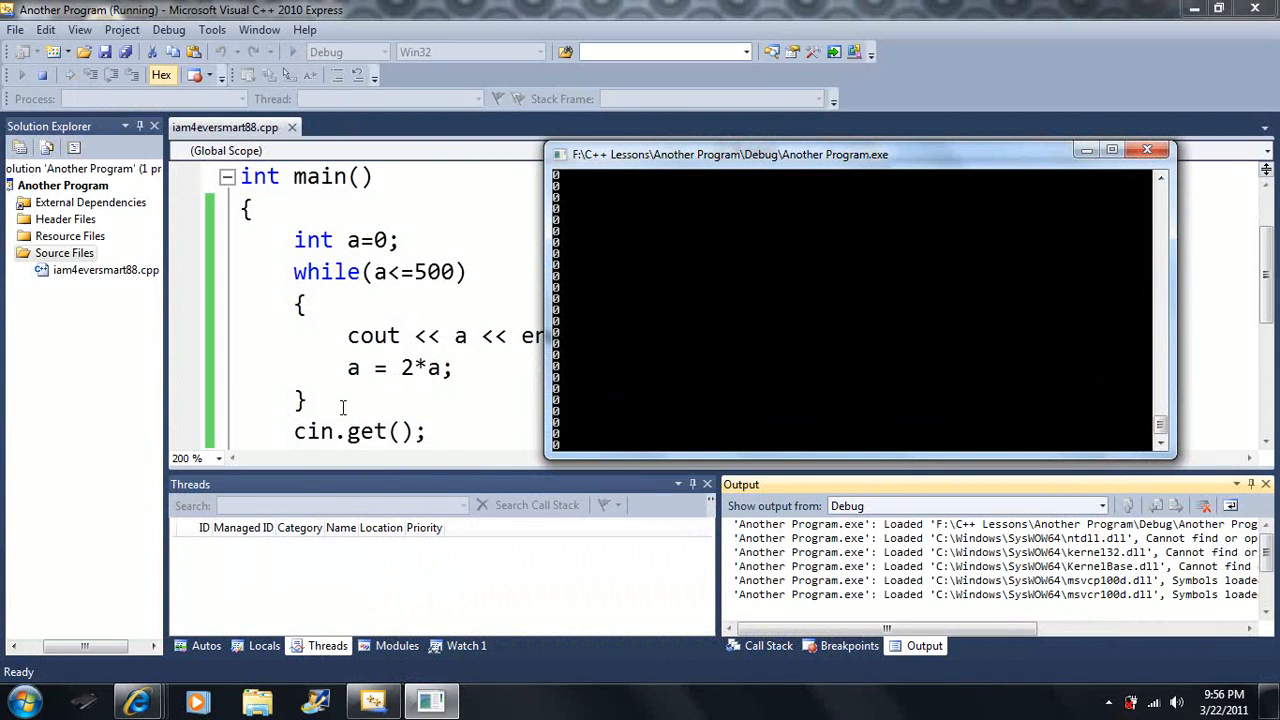
mouse_move(1040, 220)
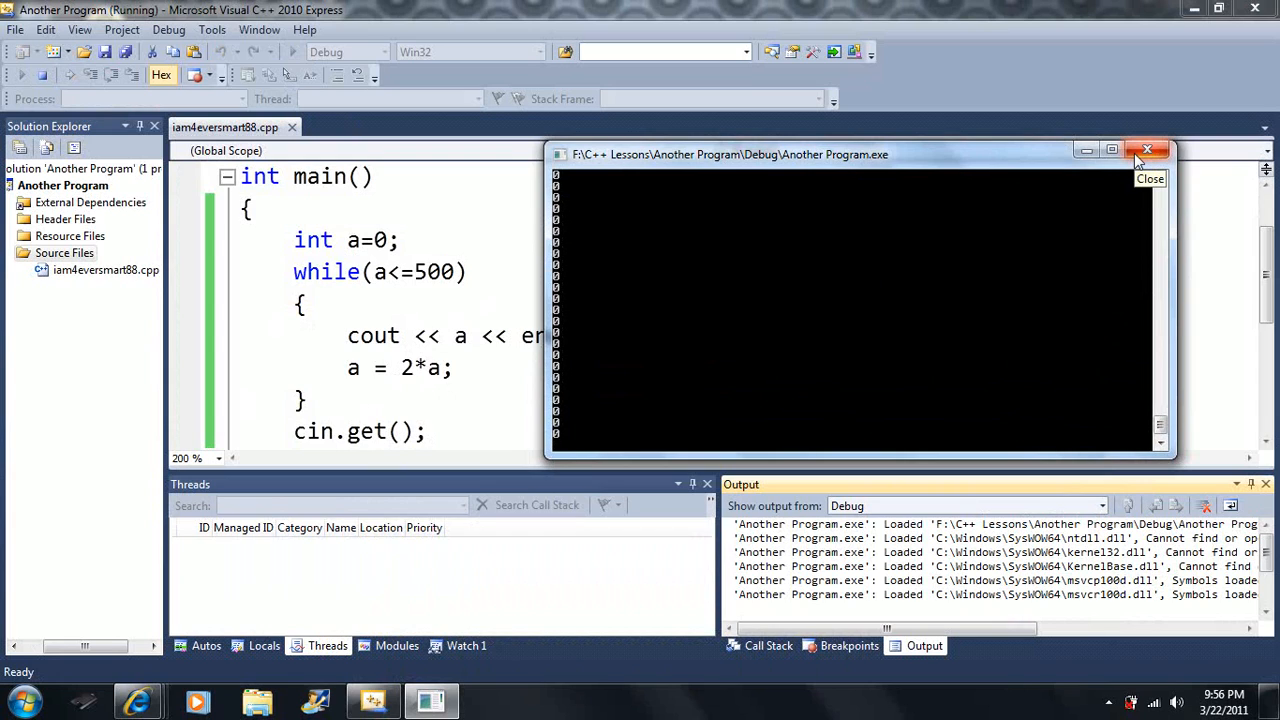
mouse_move(1068, 232)
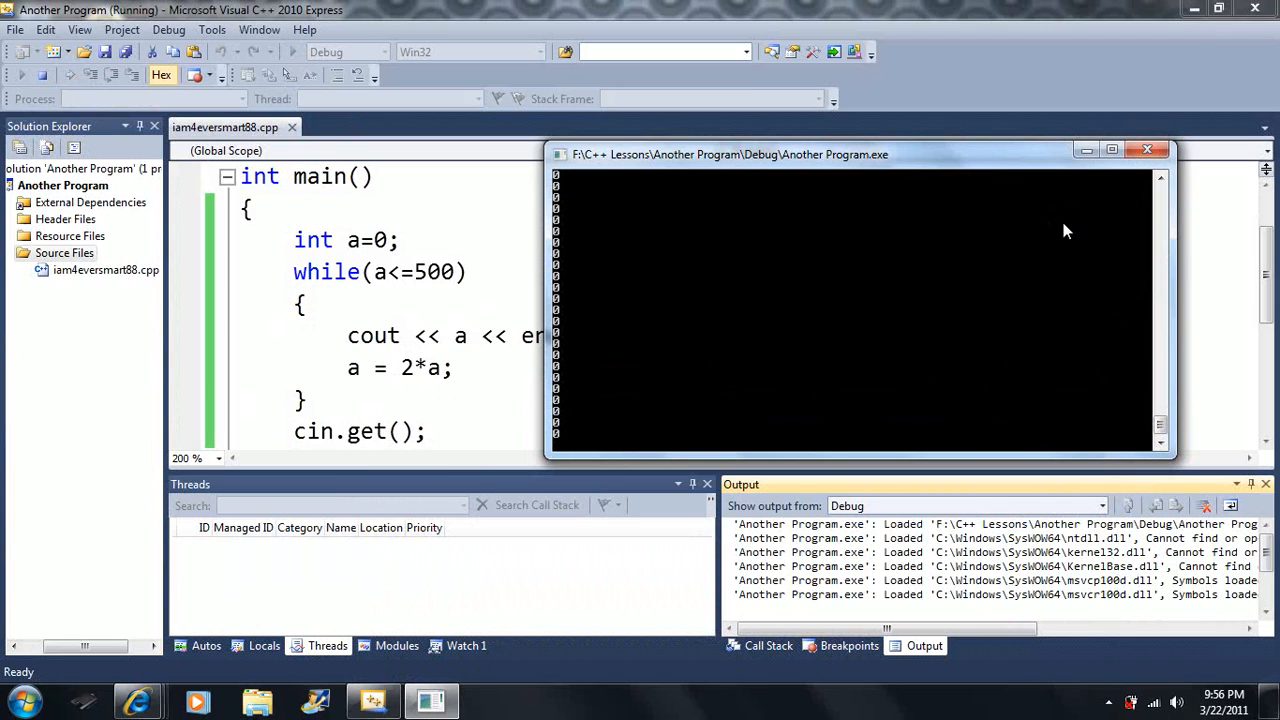
mouse_move(1148, 150)
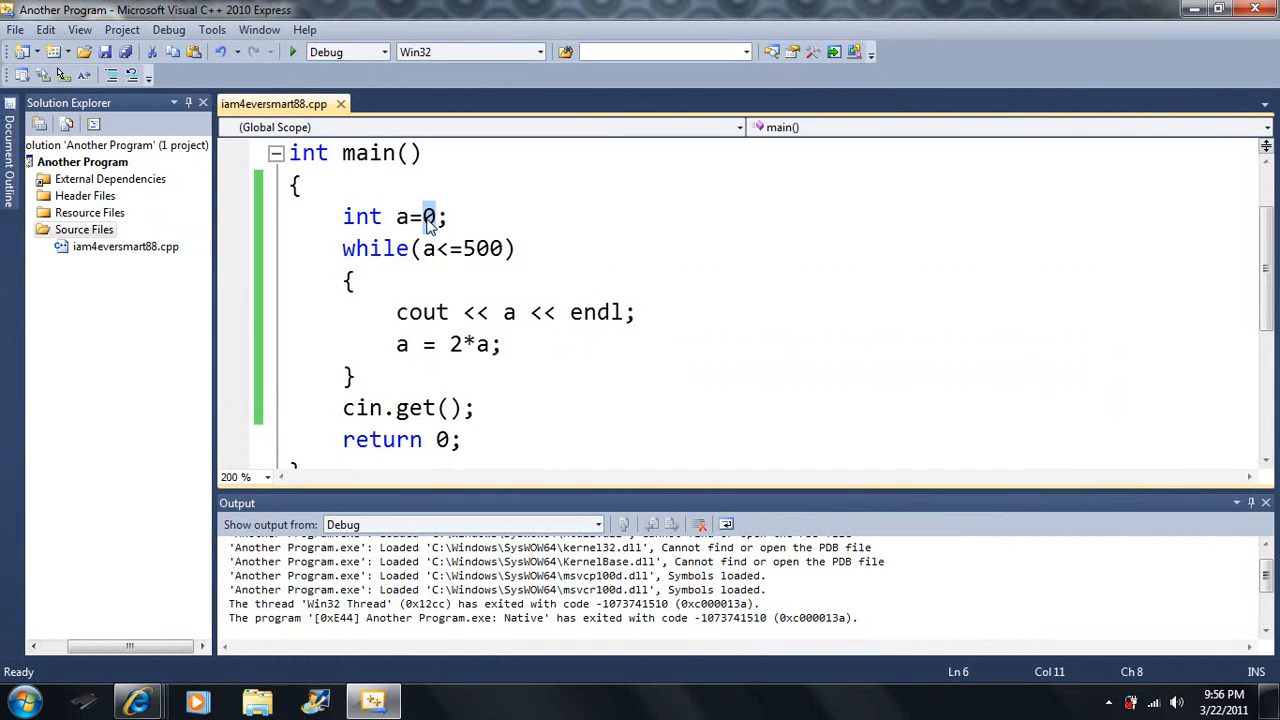
Start a at 1 instead of 0 and raise the loop limit from 500 to 100000.
click(432, 216)
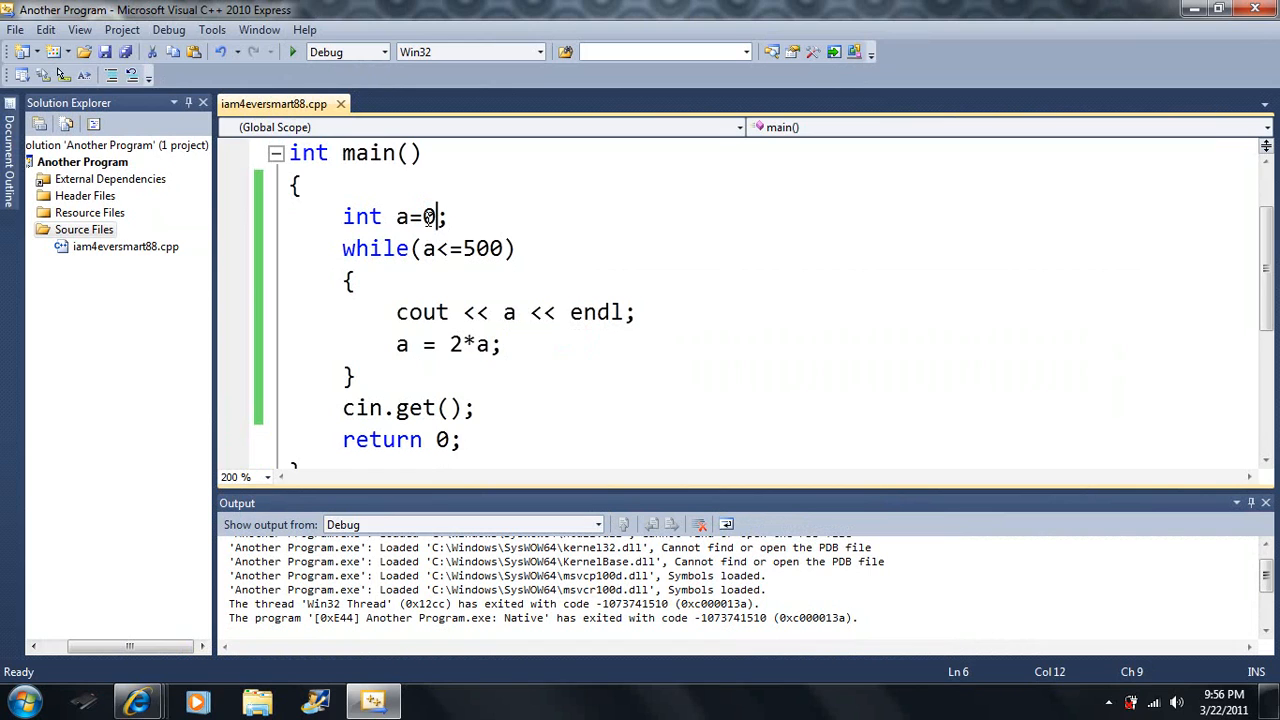
text(1)
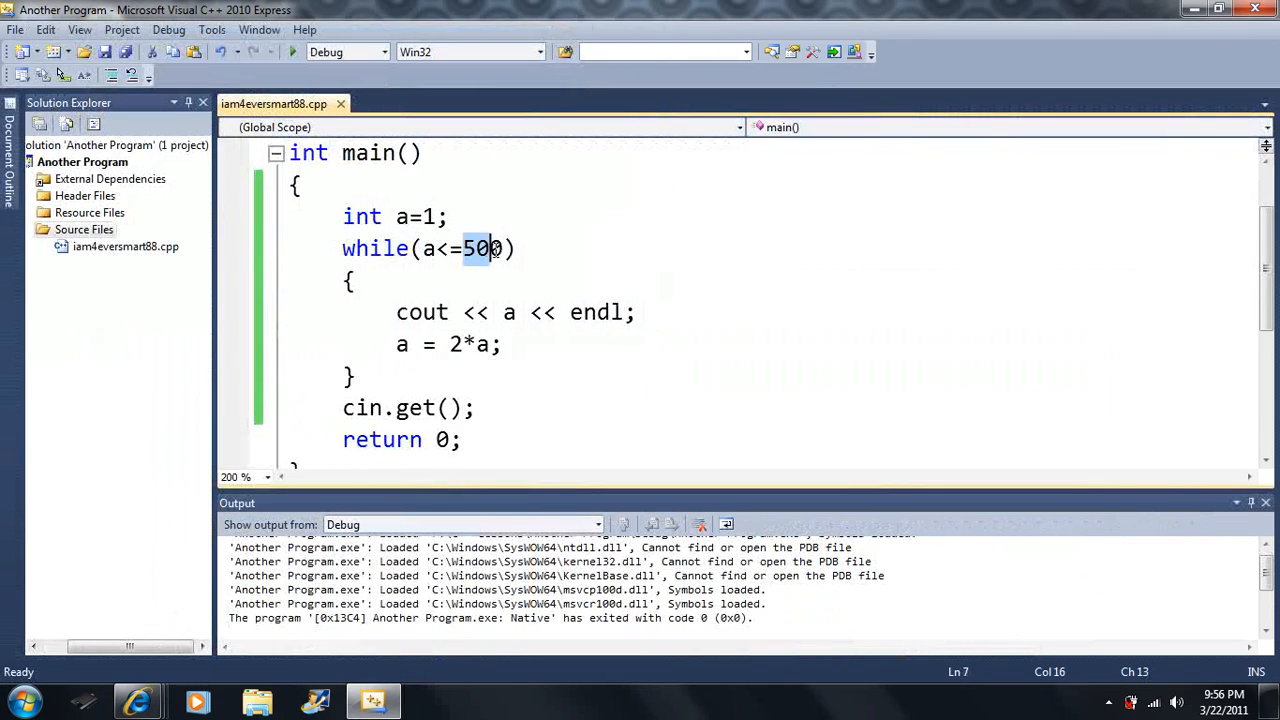
text(1000)
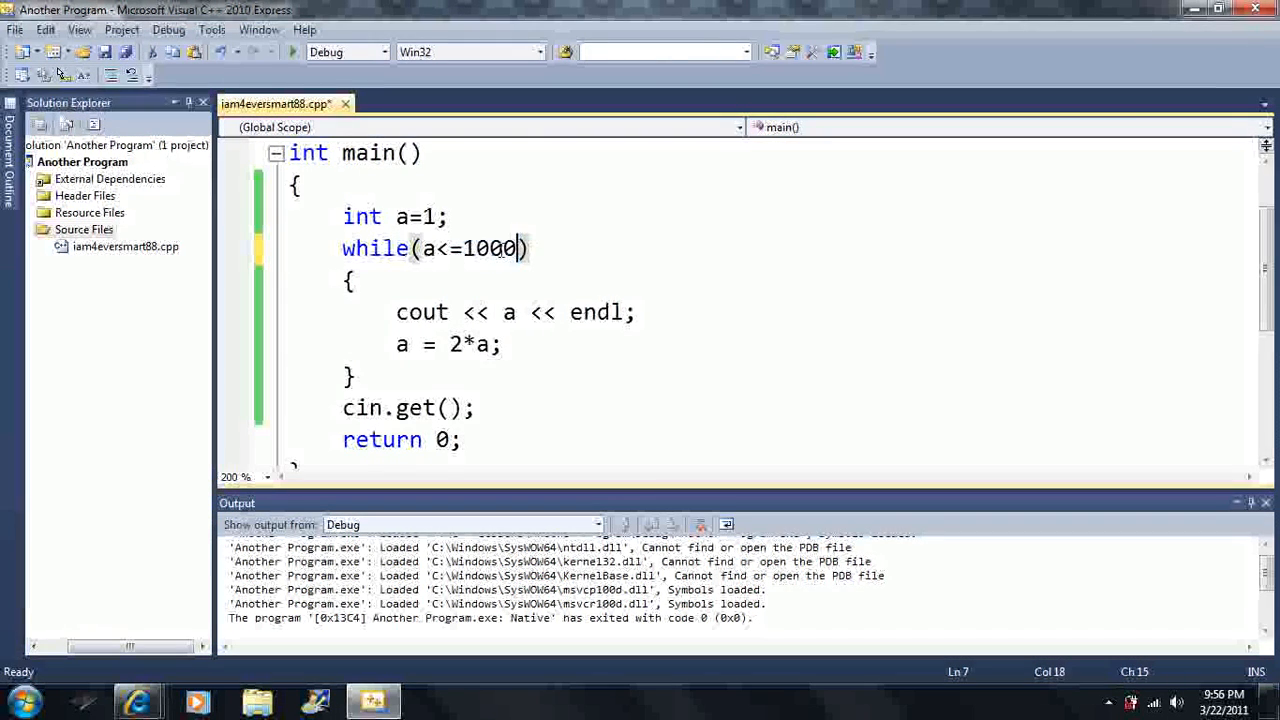
text(00)
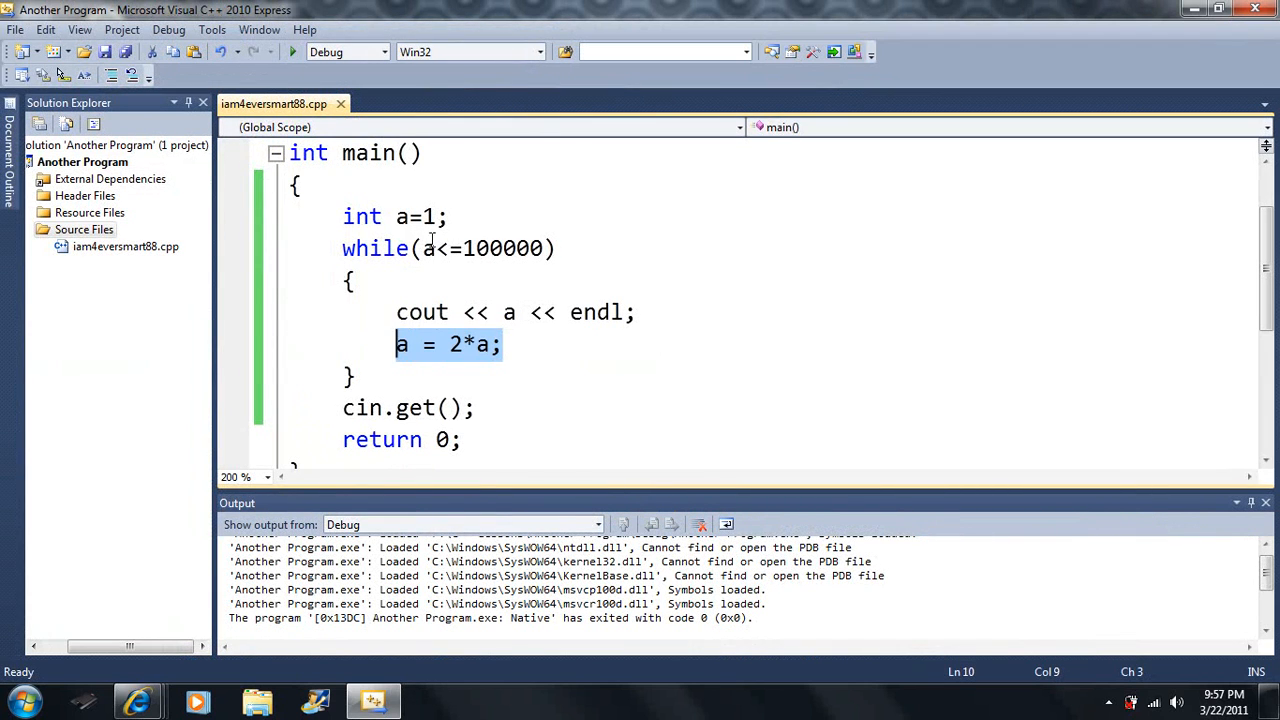
Set the condition to a>0 and make the update halve a each pass (a = a/2).
text(0)
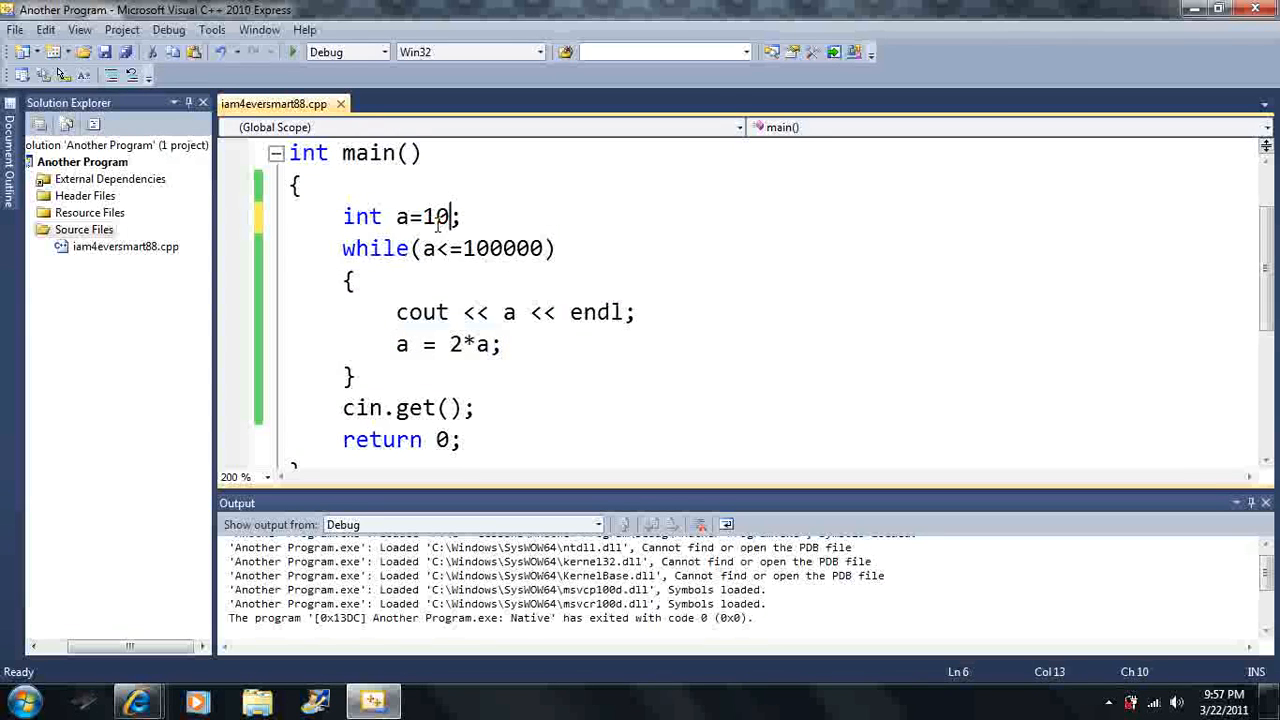
text(0)
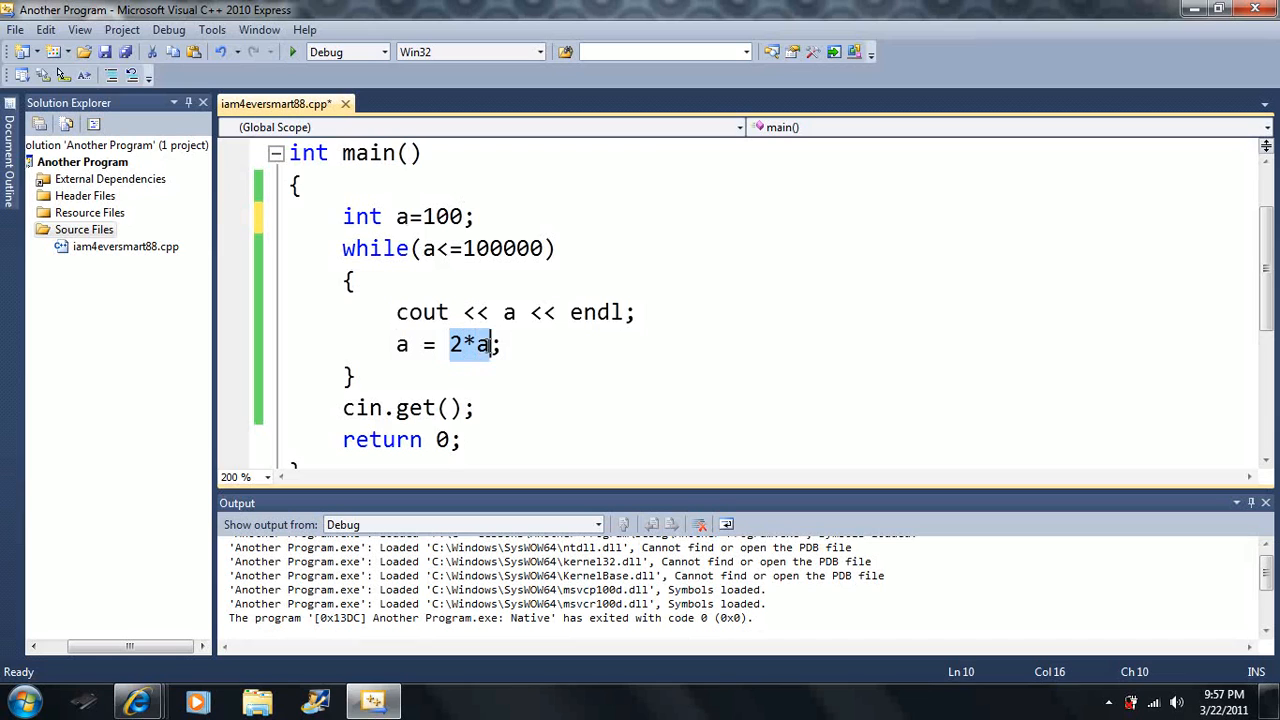
text(a/)
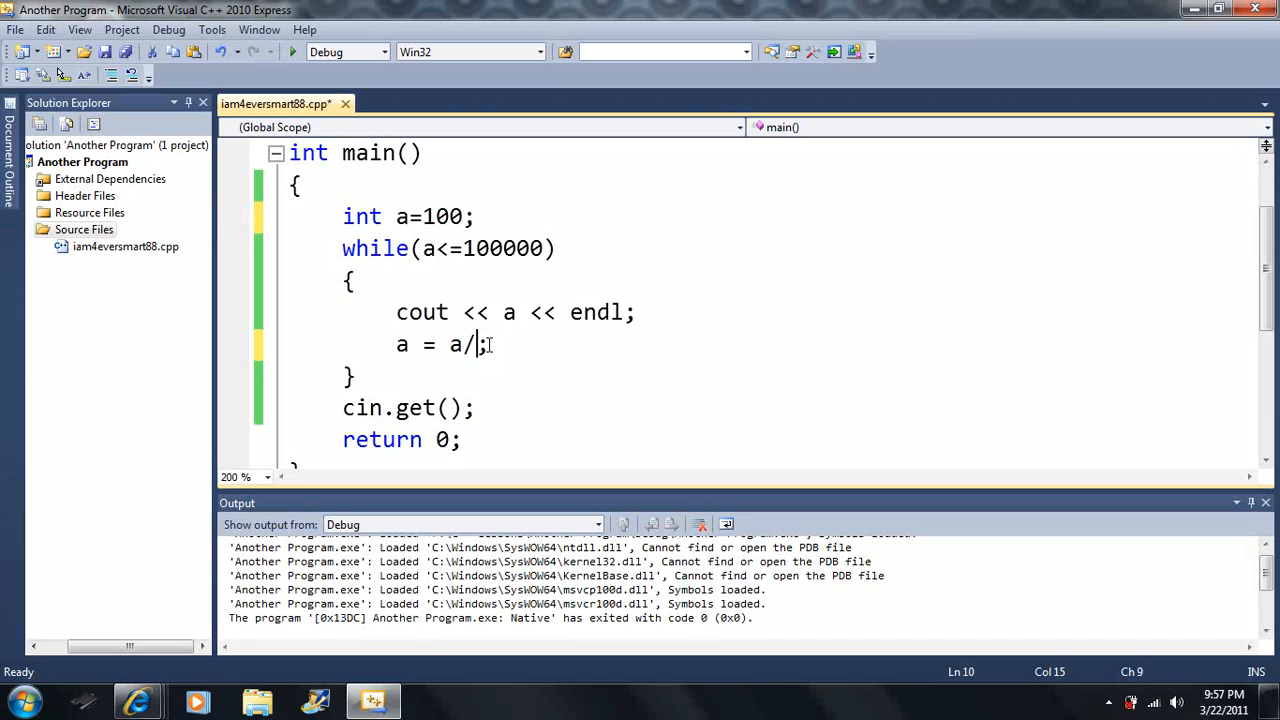
text(2)
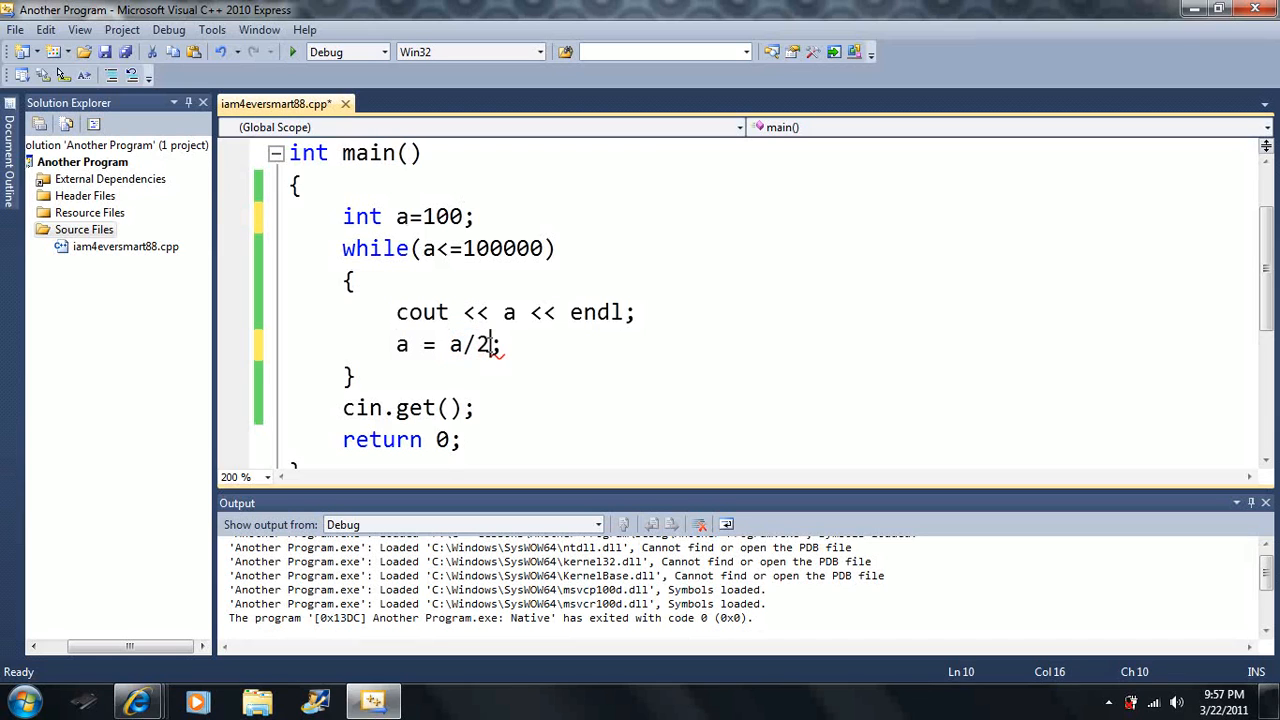
Raise the starting value of a to 1000000.
double_click(508, 312)
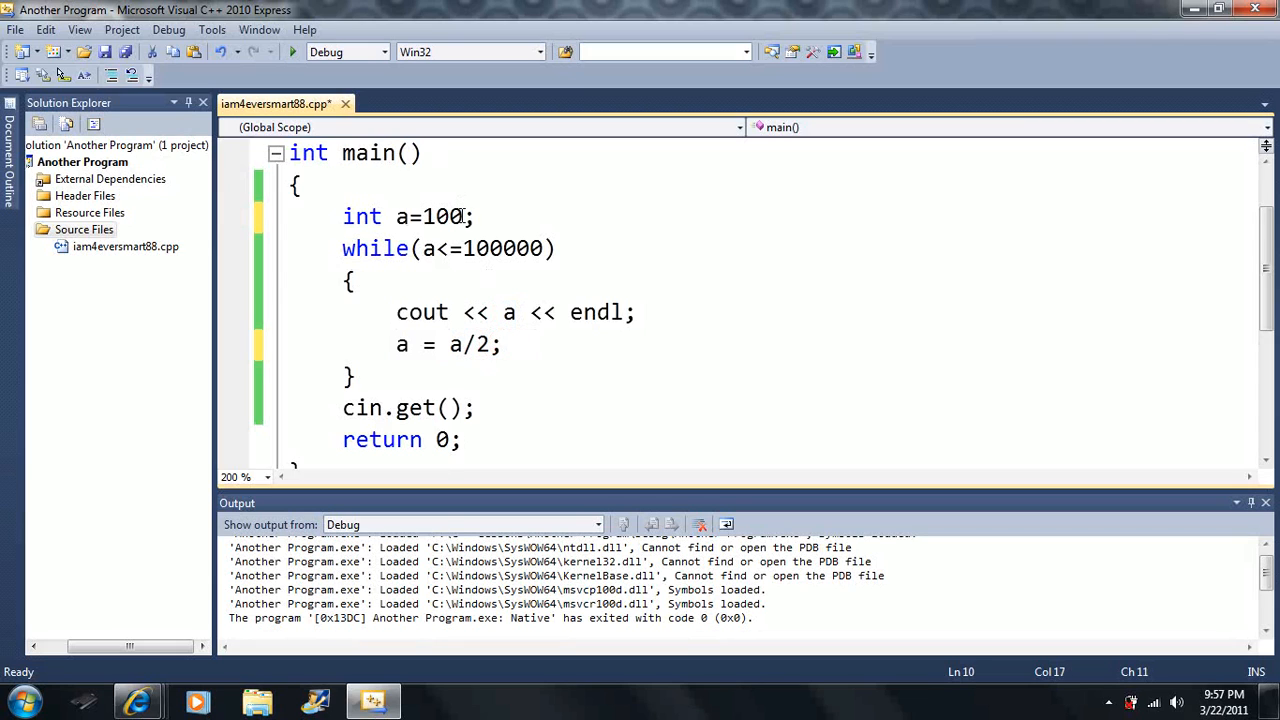
text(000)
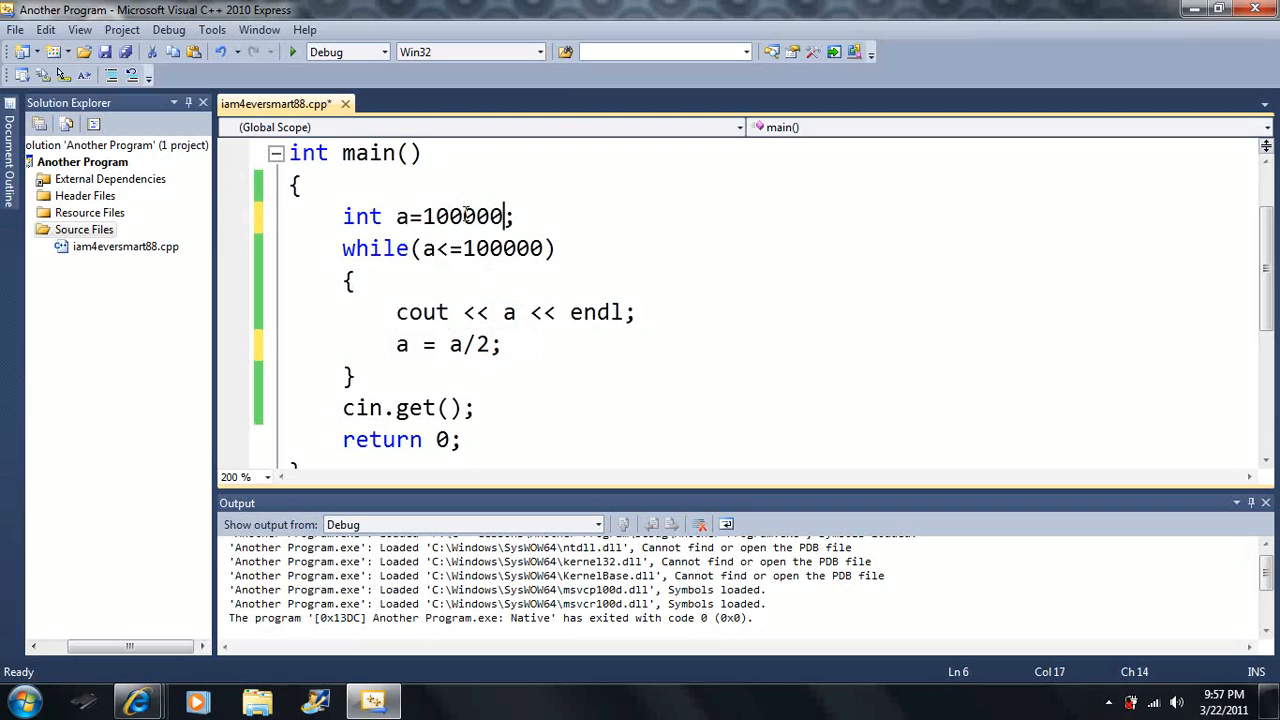
text(0)
click(450, 248)
text(>)
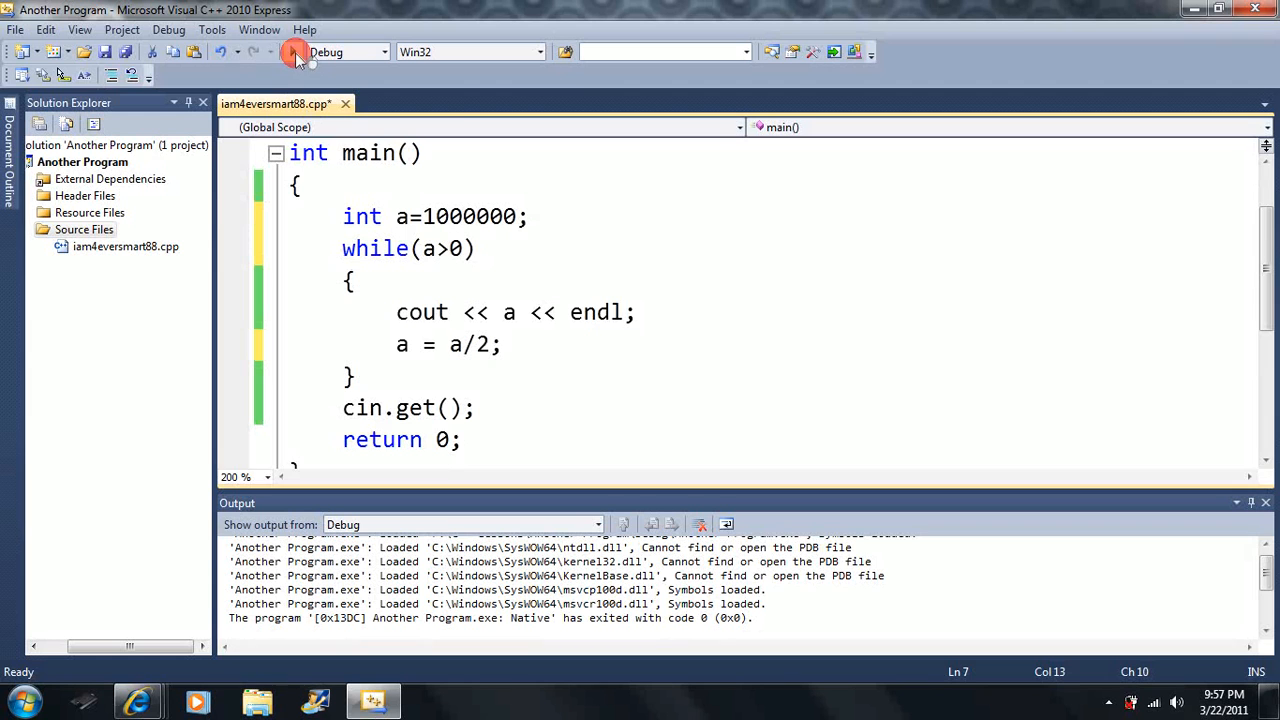
click(296, 52)
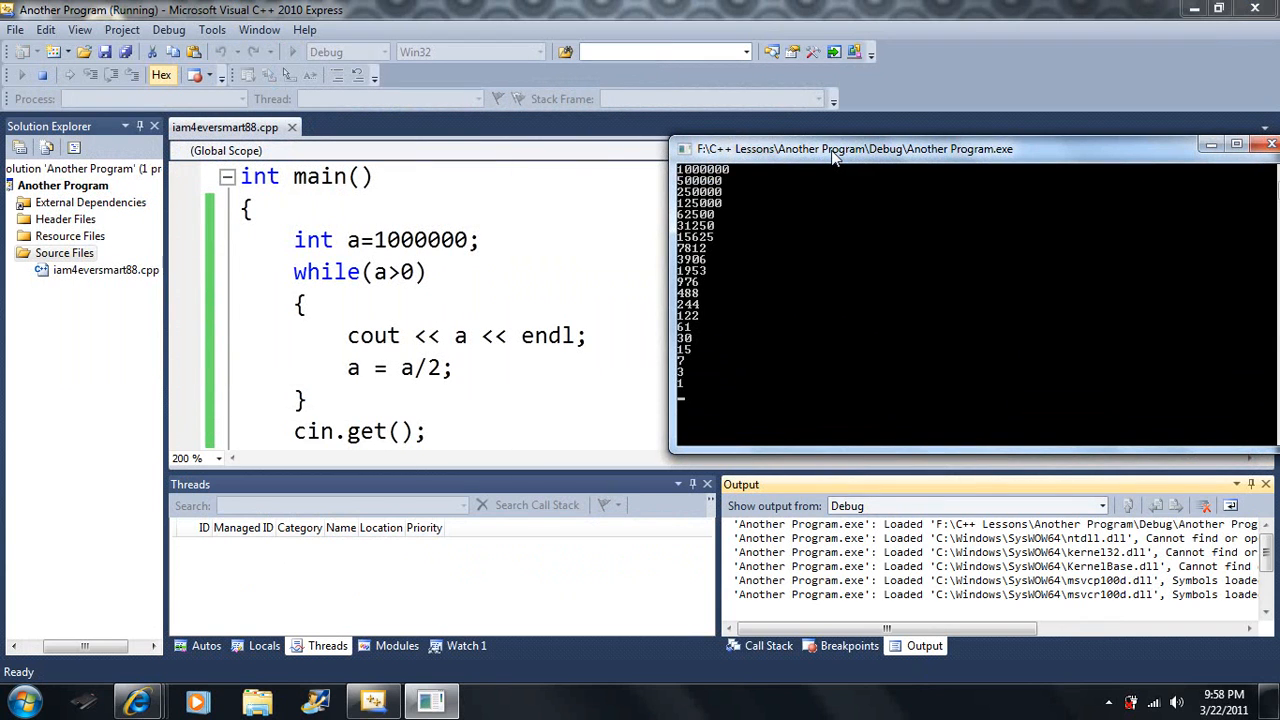
mouse_move(688, 368)
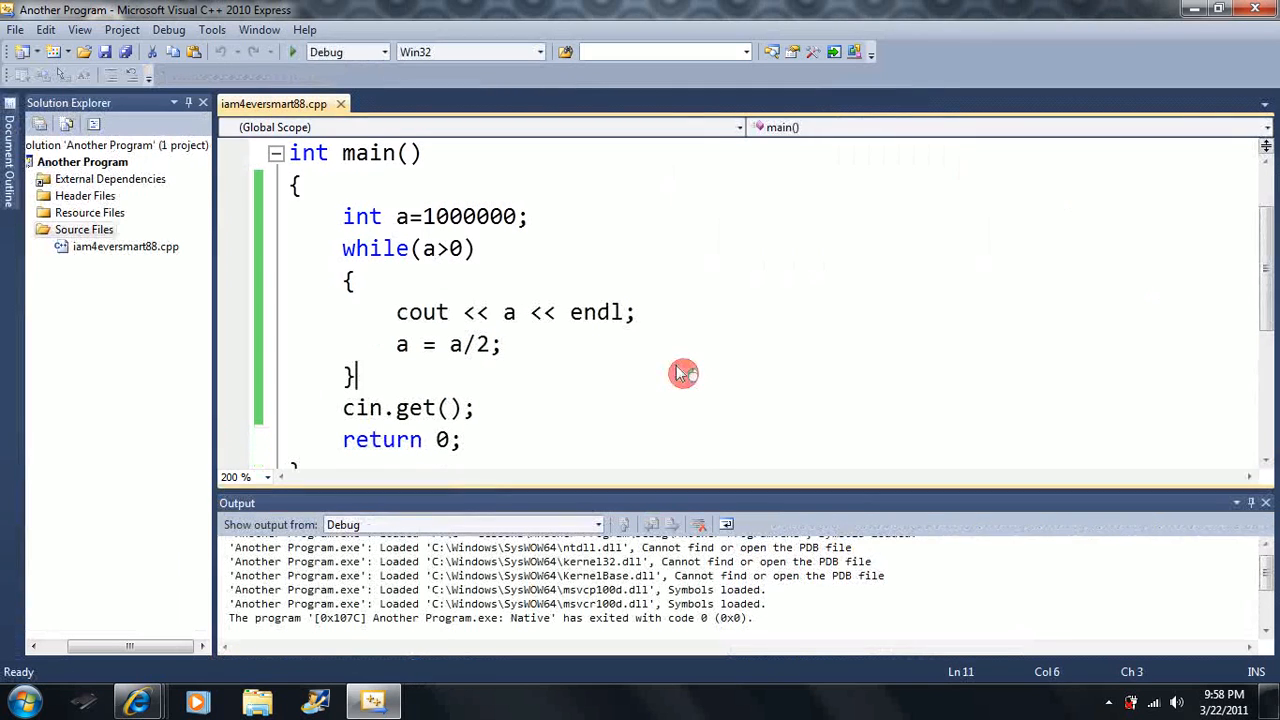
mouse_move(684, 374)
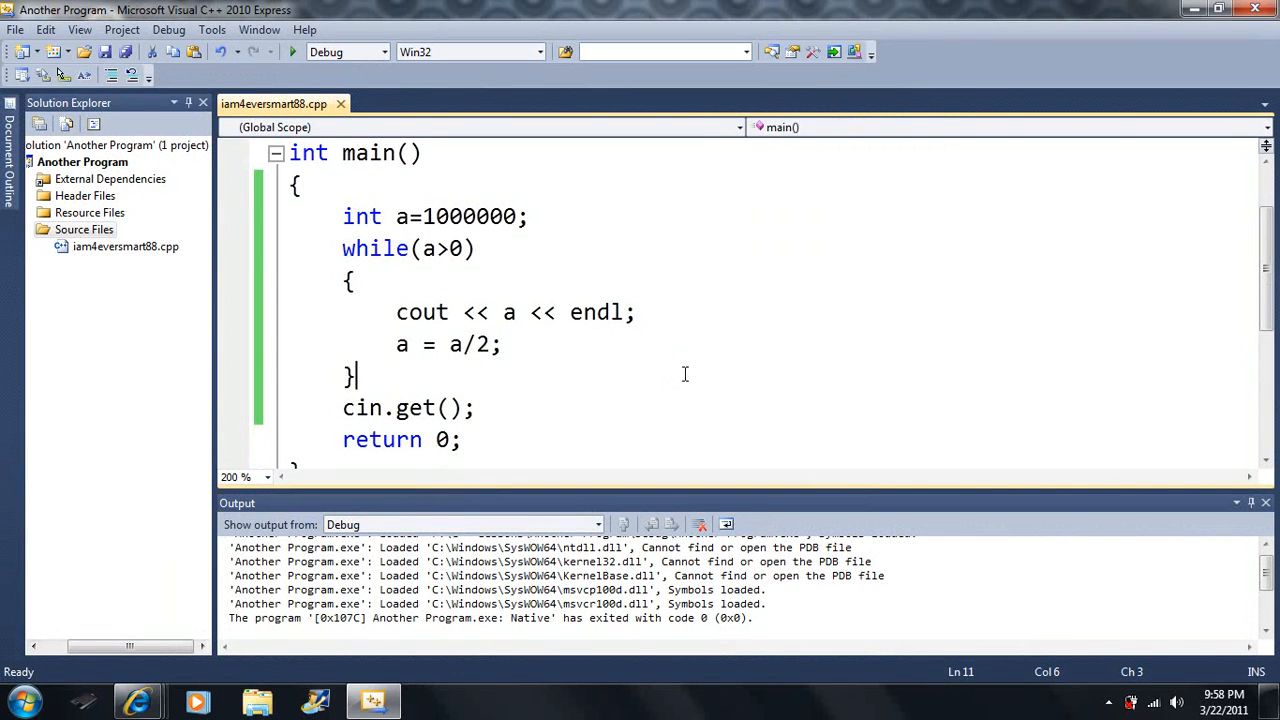